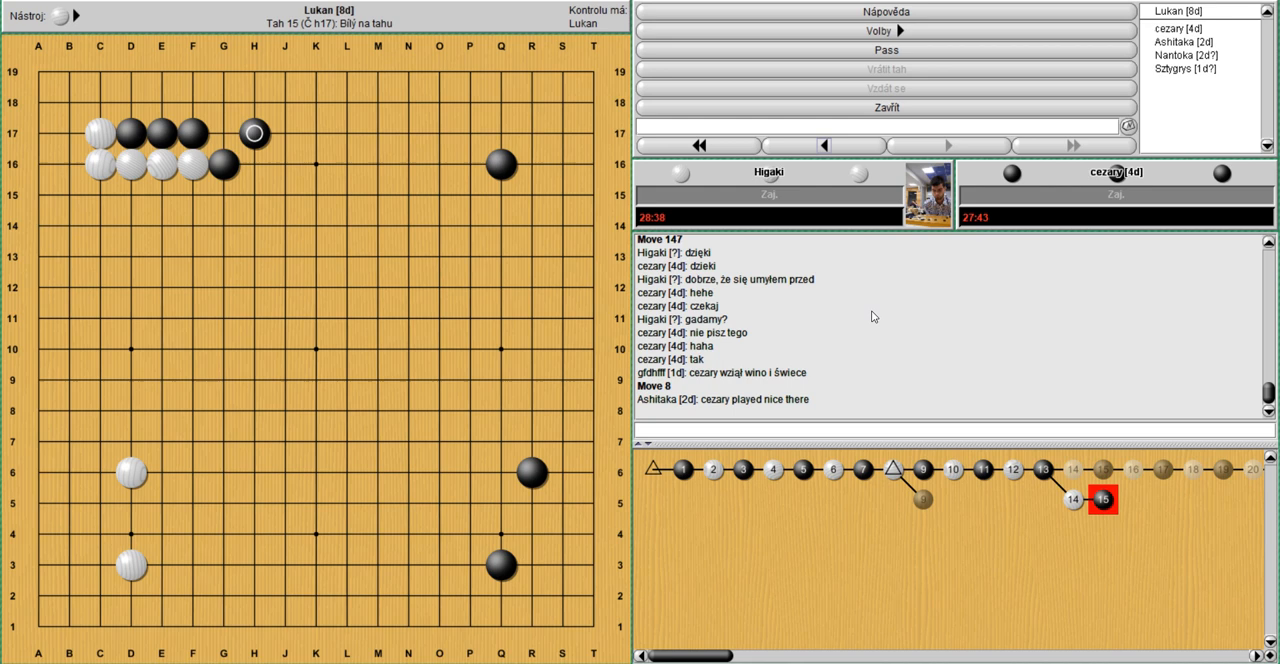
- Play variation stones after move 14 in the upper-left corner, then return to move 15
left_click(822, 144)
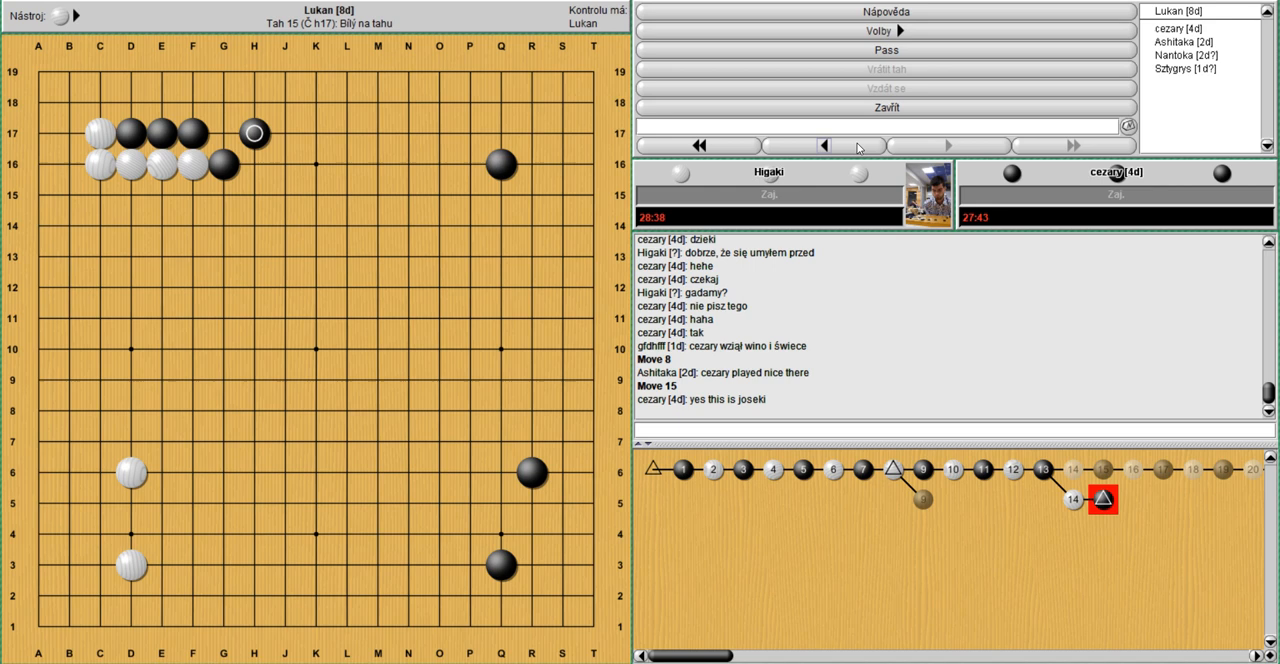
left_click(792, 144)
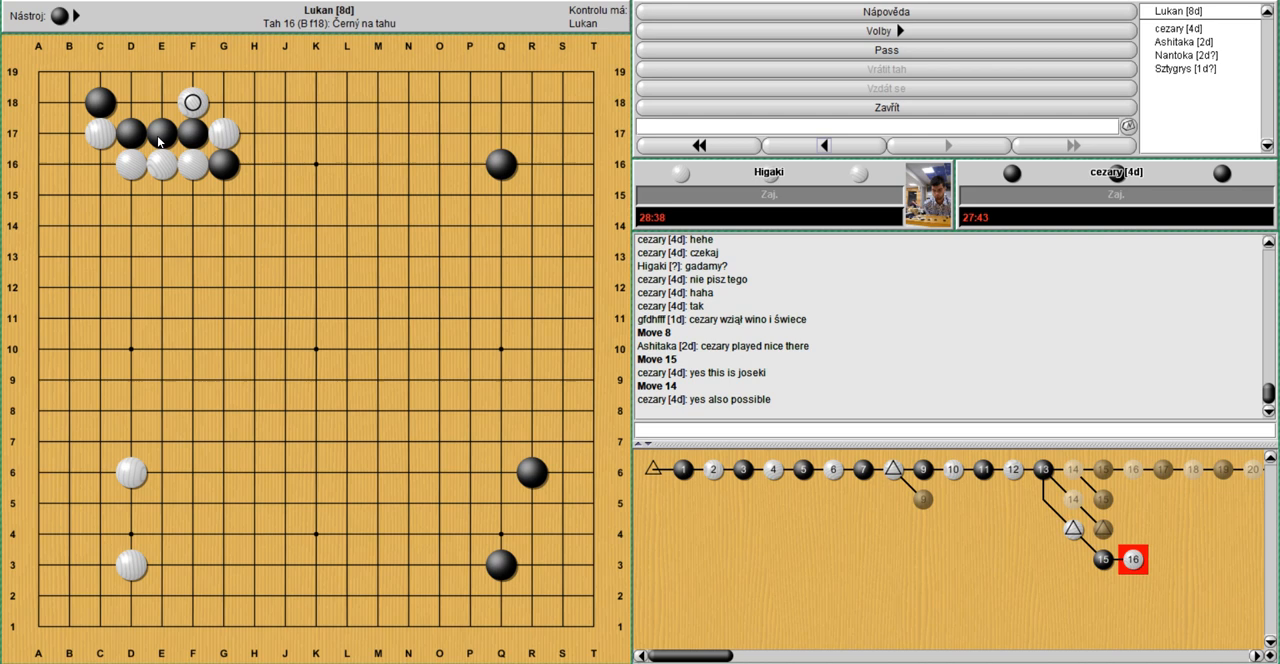
mouse_move(800, 164)
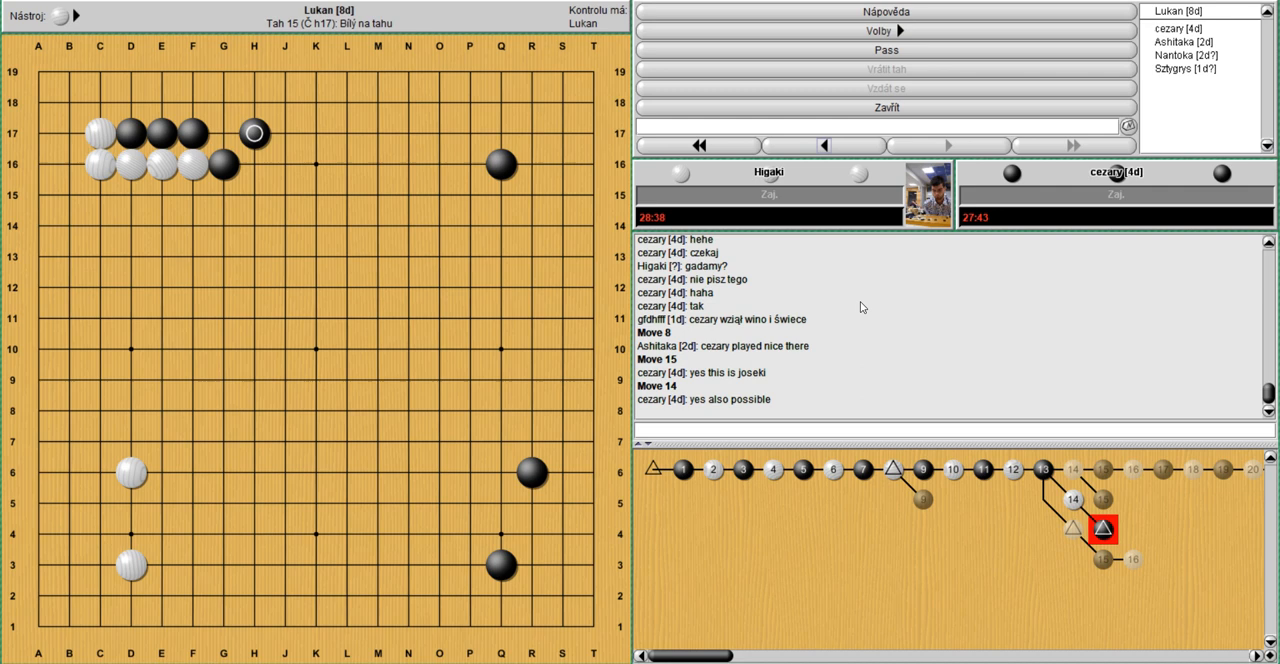
mouse_move(890, 306)
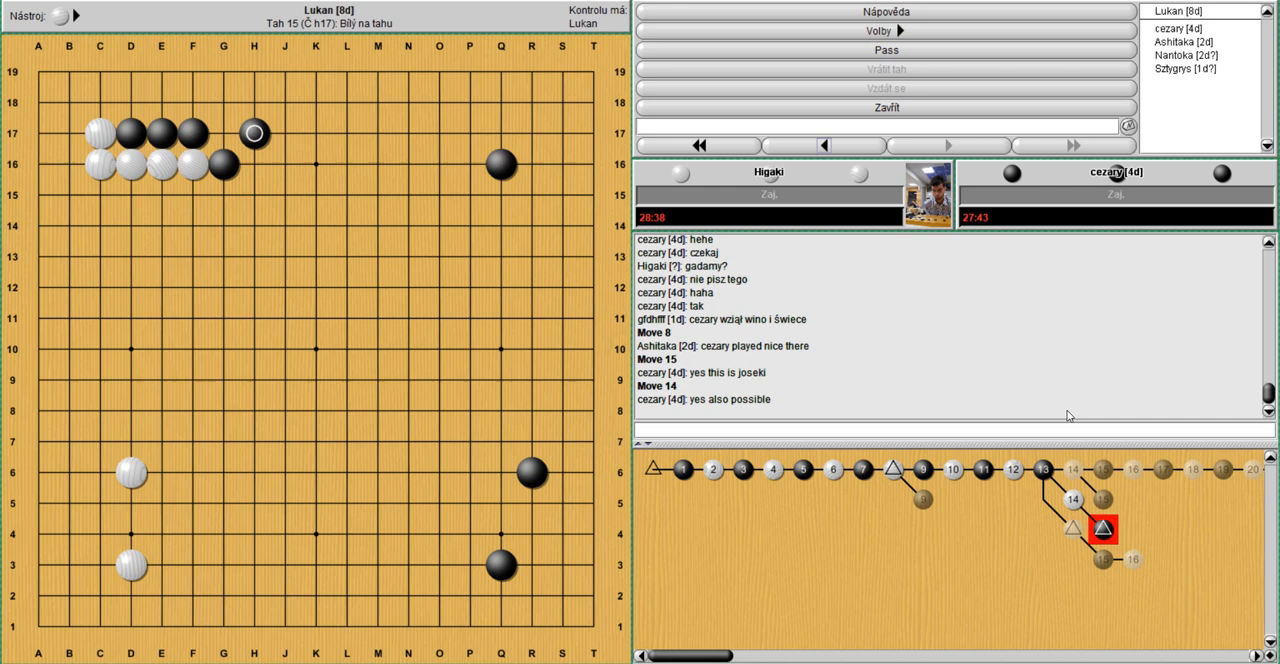
- Step the main line forward to move 25, extending the upper-left fight along the top
left_click(948, 144)
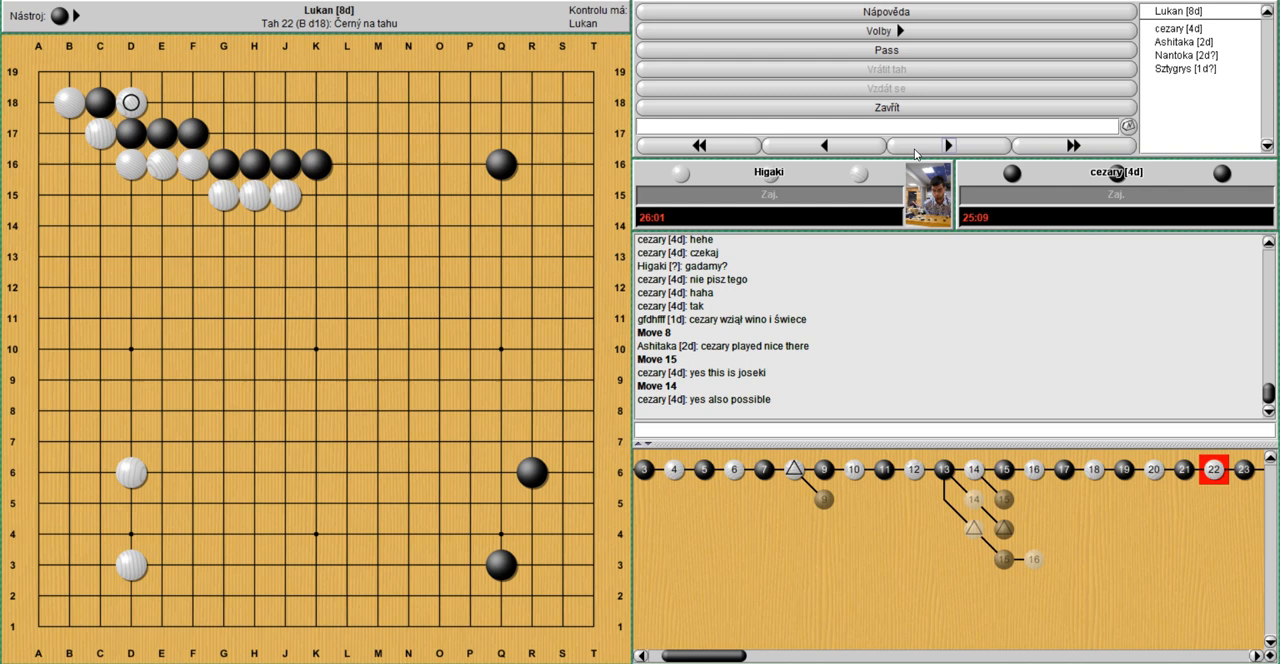
left_click(822, 144)
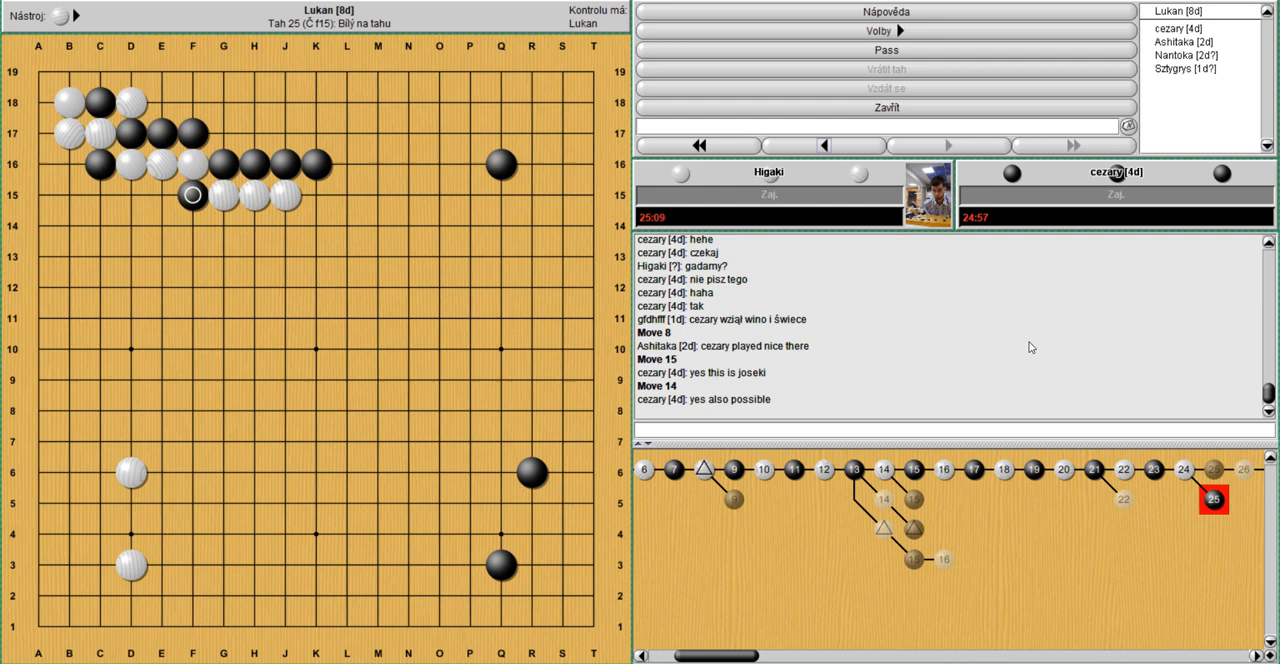
left_click(1124, 500)
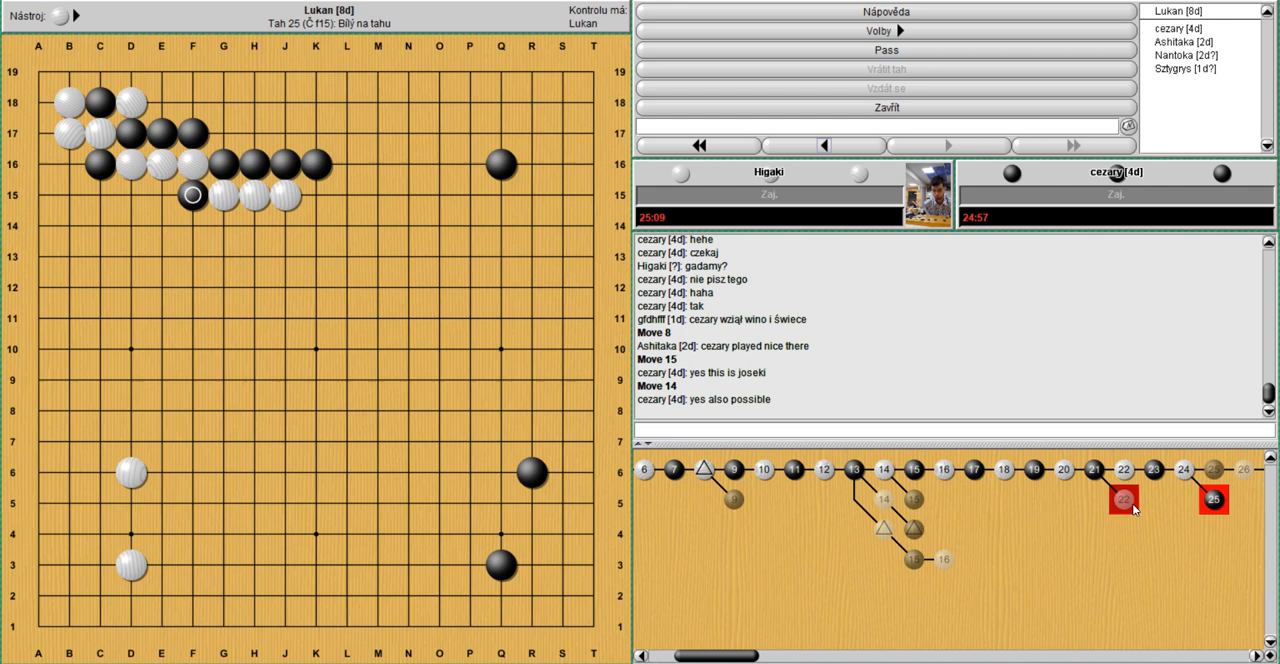
- Play the left-side fight forward to move 39, then settle back on move 37
left_click(1122, 500)
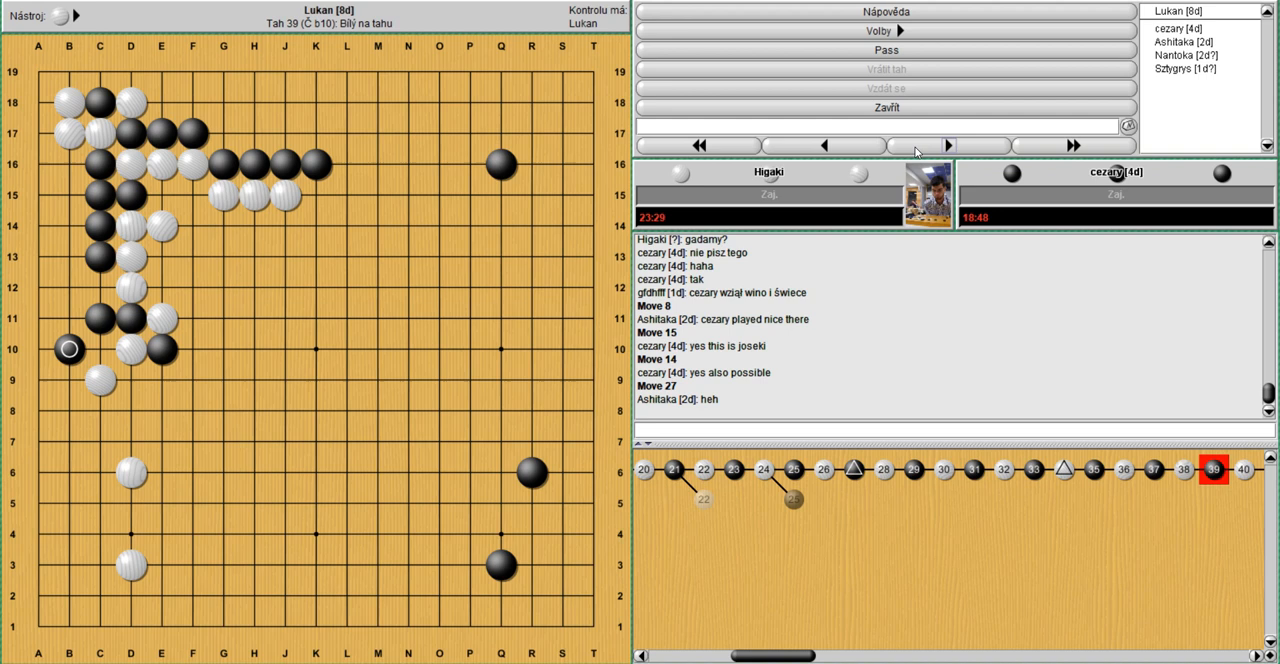
left_click(824, 144)
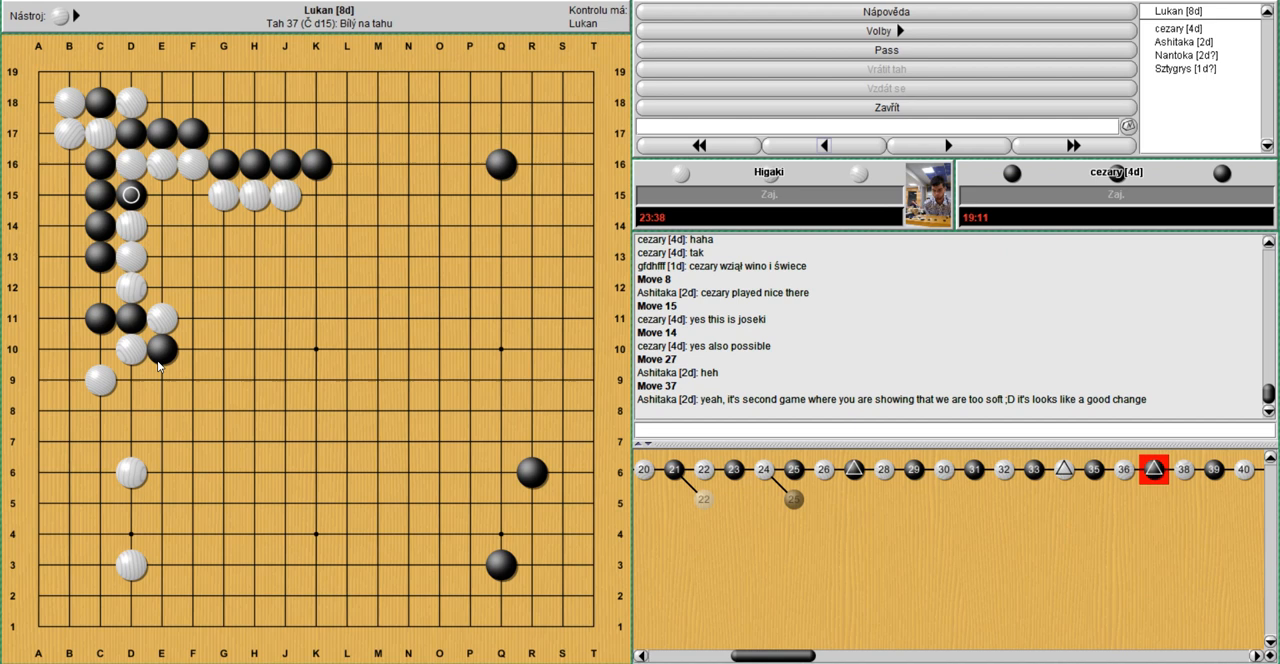
mouse_move(700, 334)
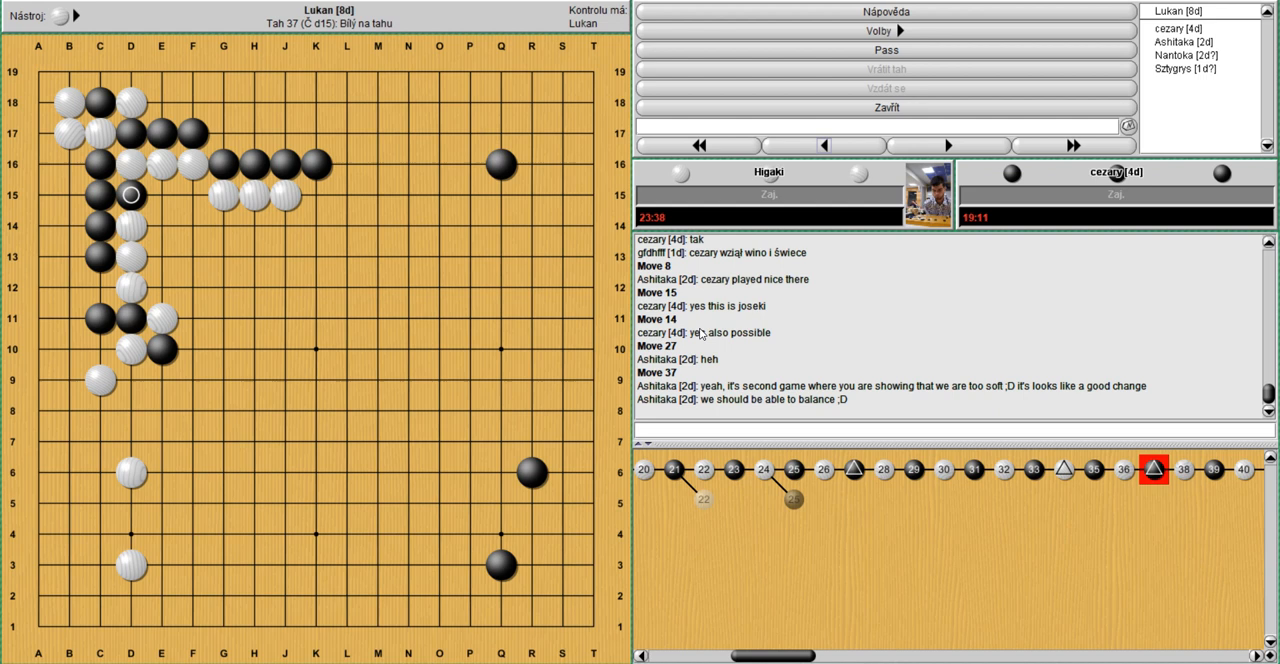
mouse_move(104, 218)
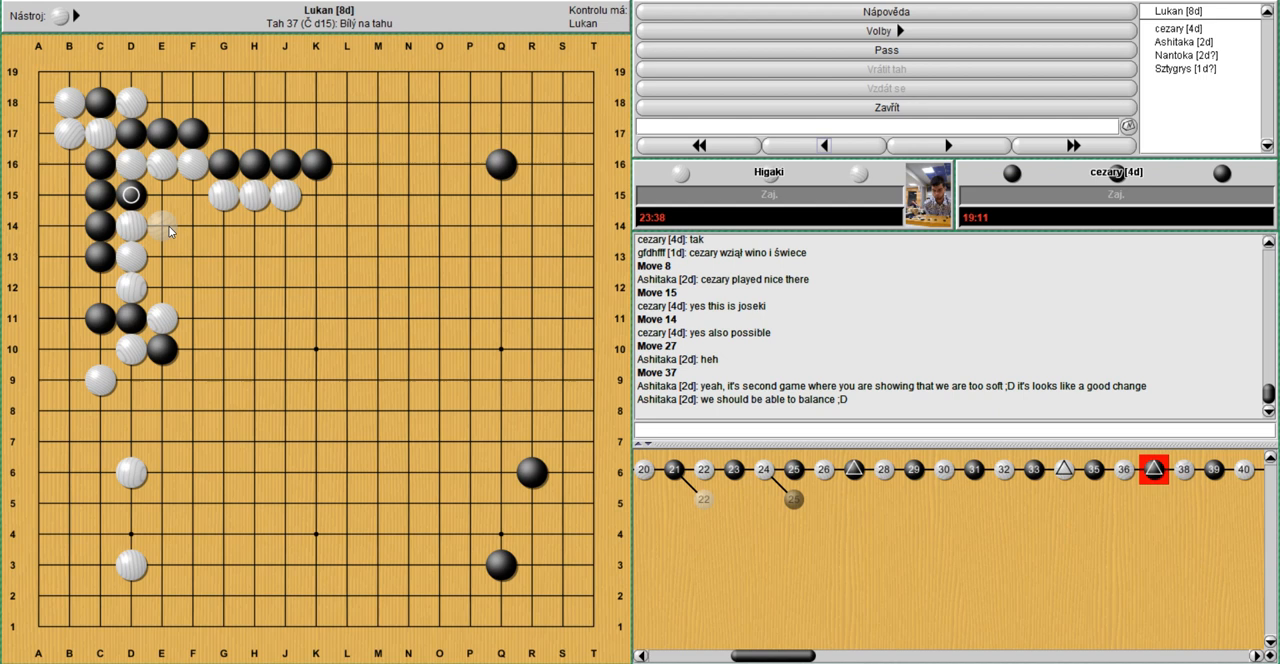
- Branch from move 37 with extra top-edge stones, reaching move 44
left_click(822, 144)
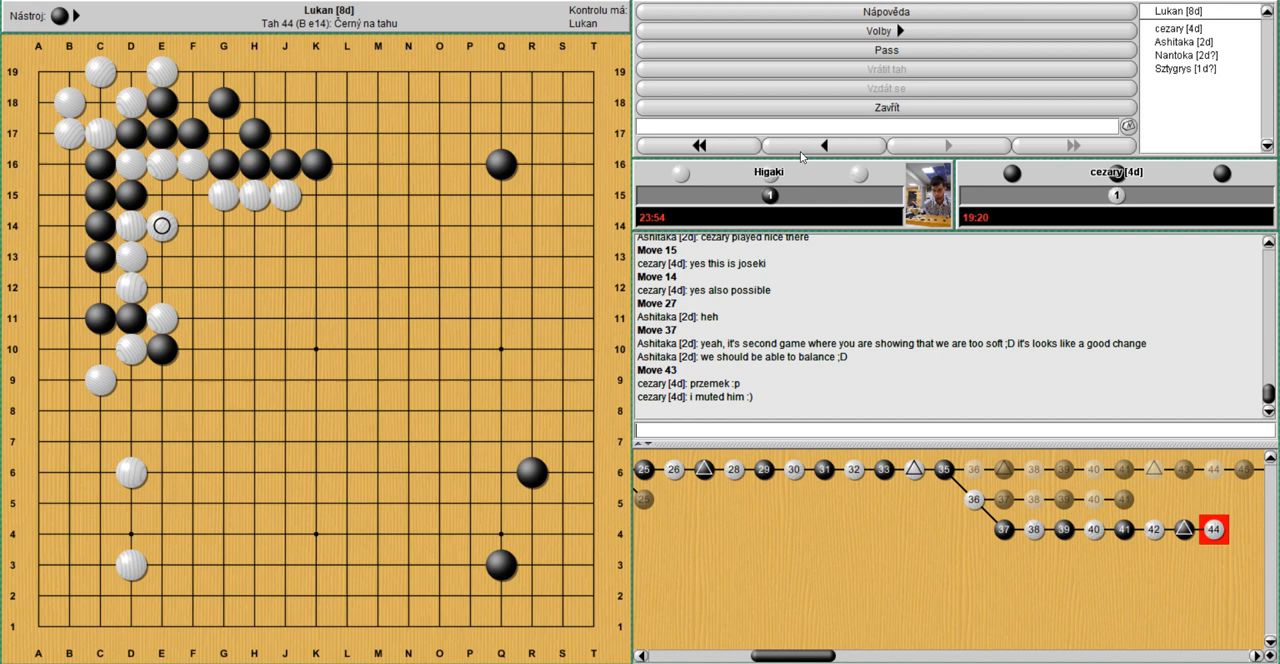
mouse_move(896, 304)
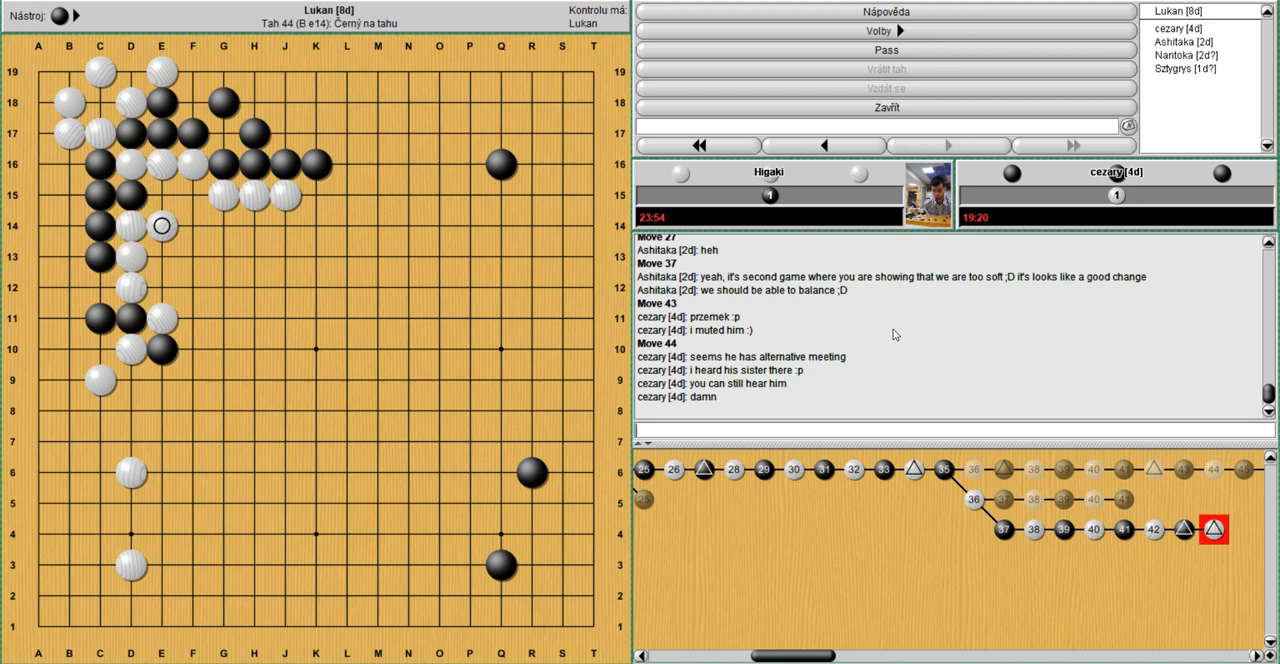
- Return from the variation to main-line move 39, keeping both side branches
left_click(822, 146)
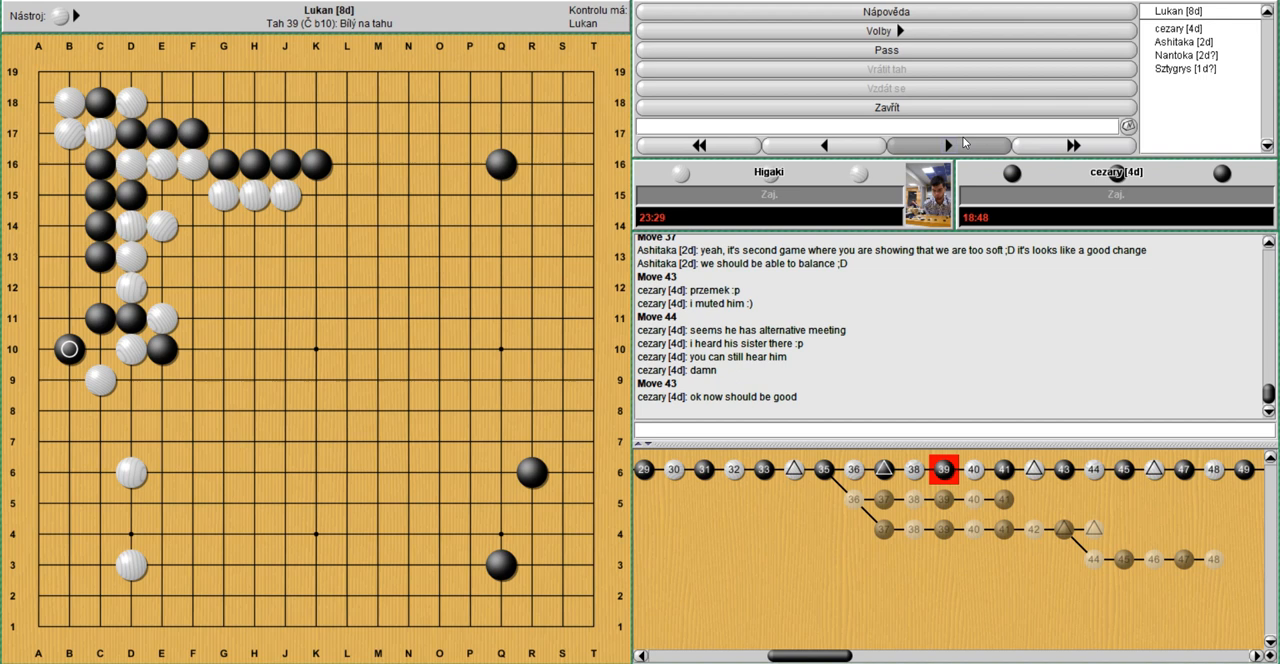
- Advance past move 47, trying an alternative move 42 near the lower side on the way
left_click(948, 144)
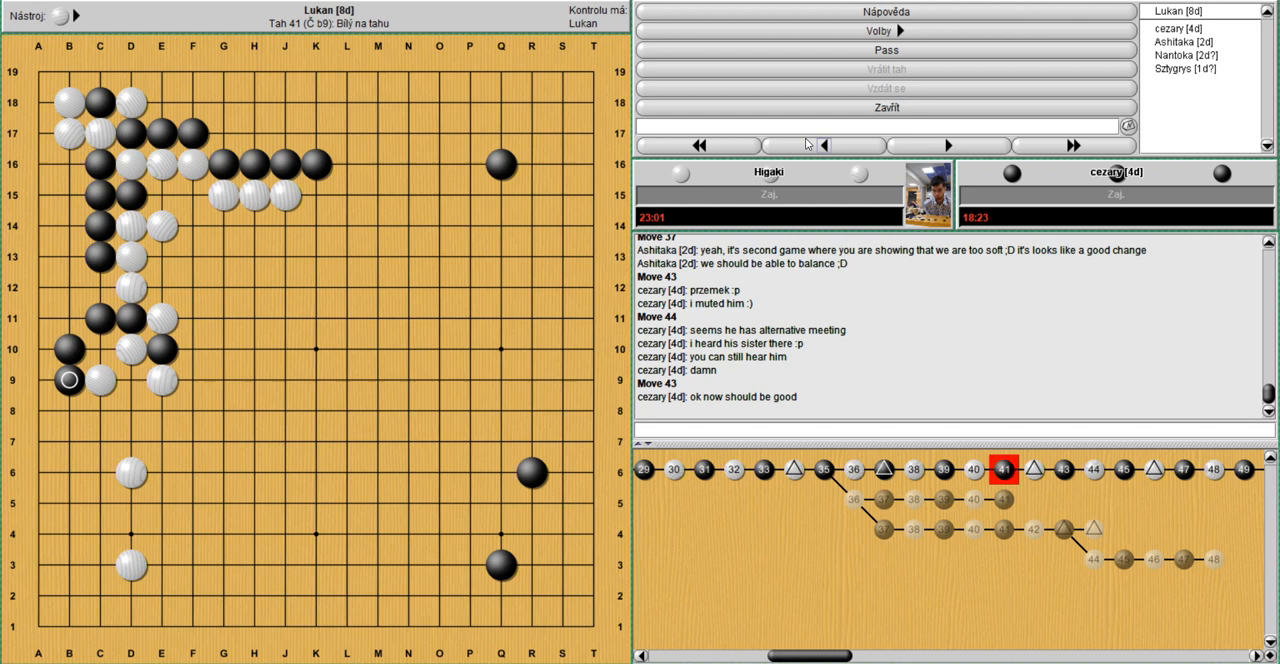
left_click(948, 144)
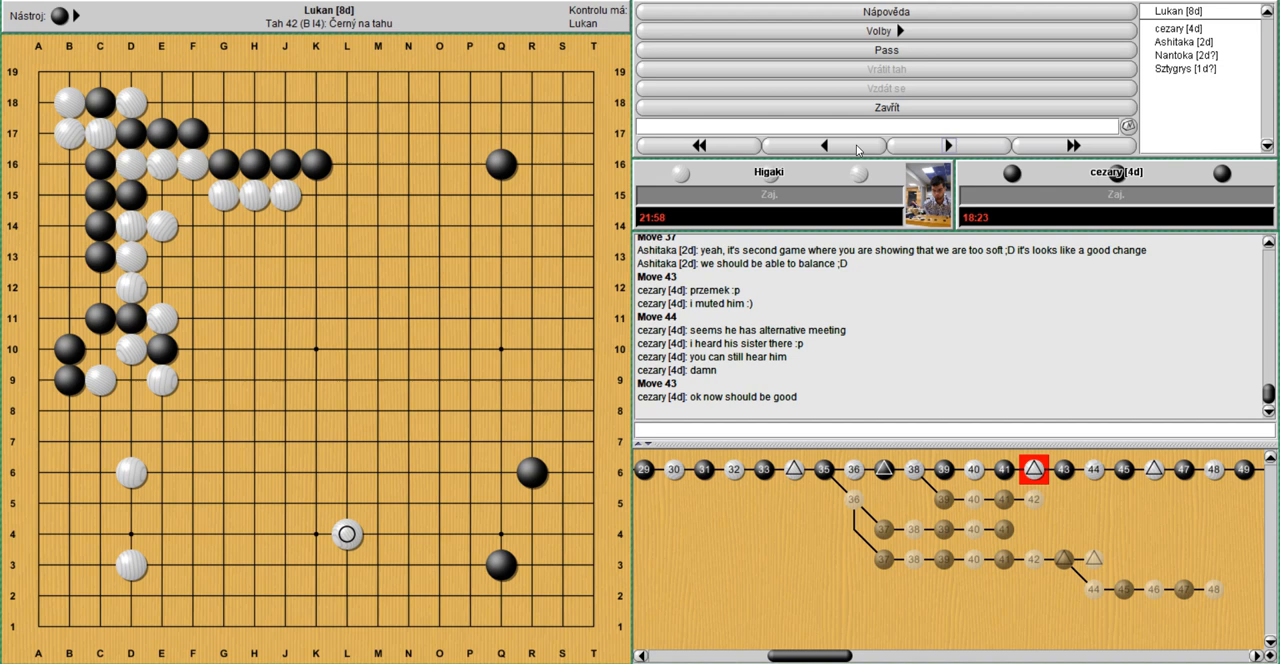
left_click(948, 144)
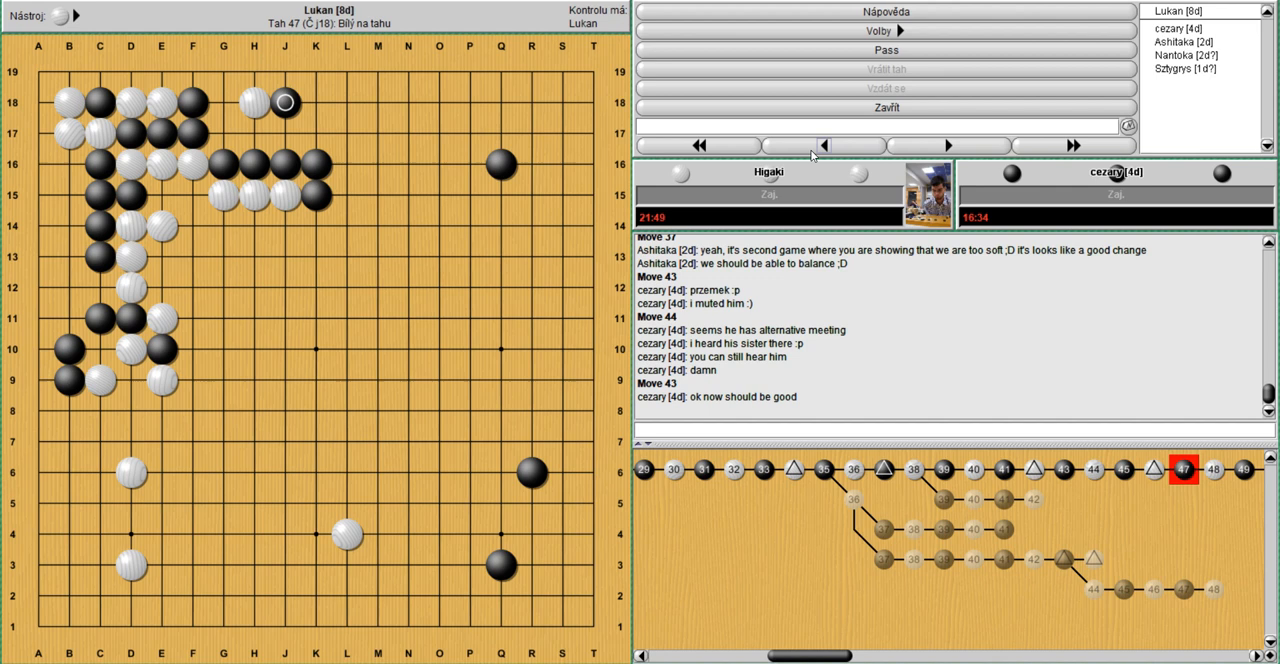
left_click(822, 146)
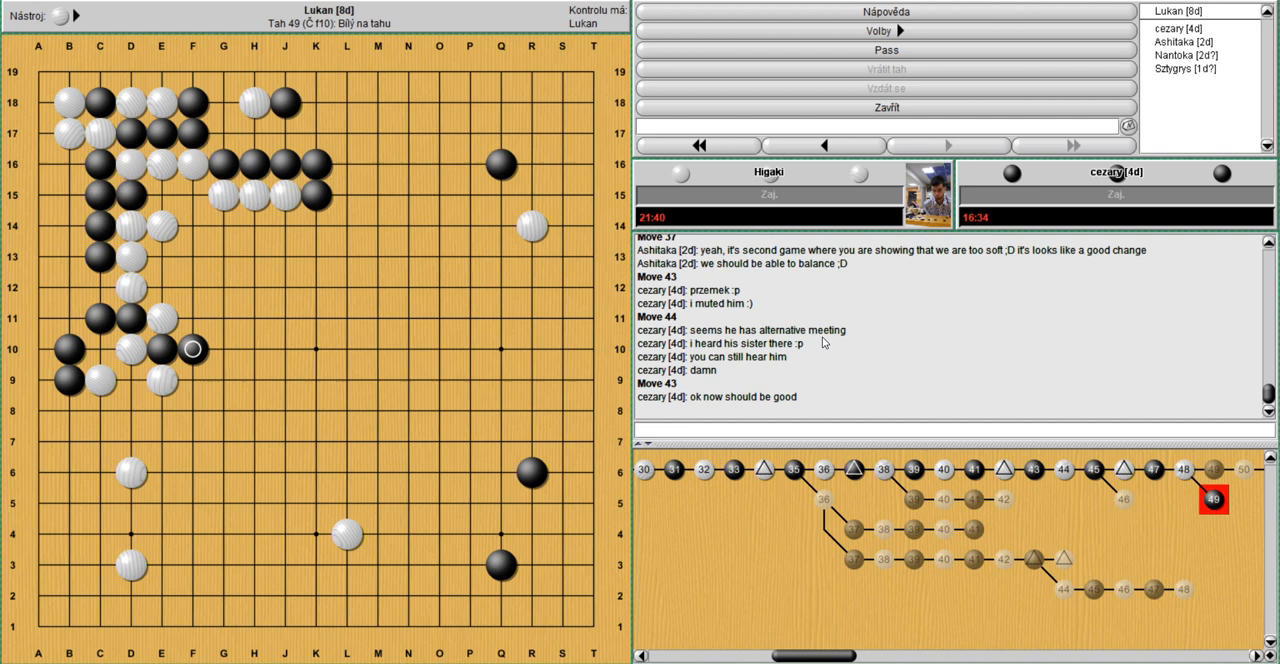
- Continue through move 50 (white Q14) to move 56, the white stone at J10
left_click(946, 144)
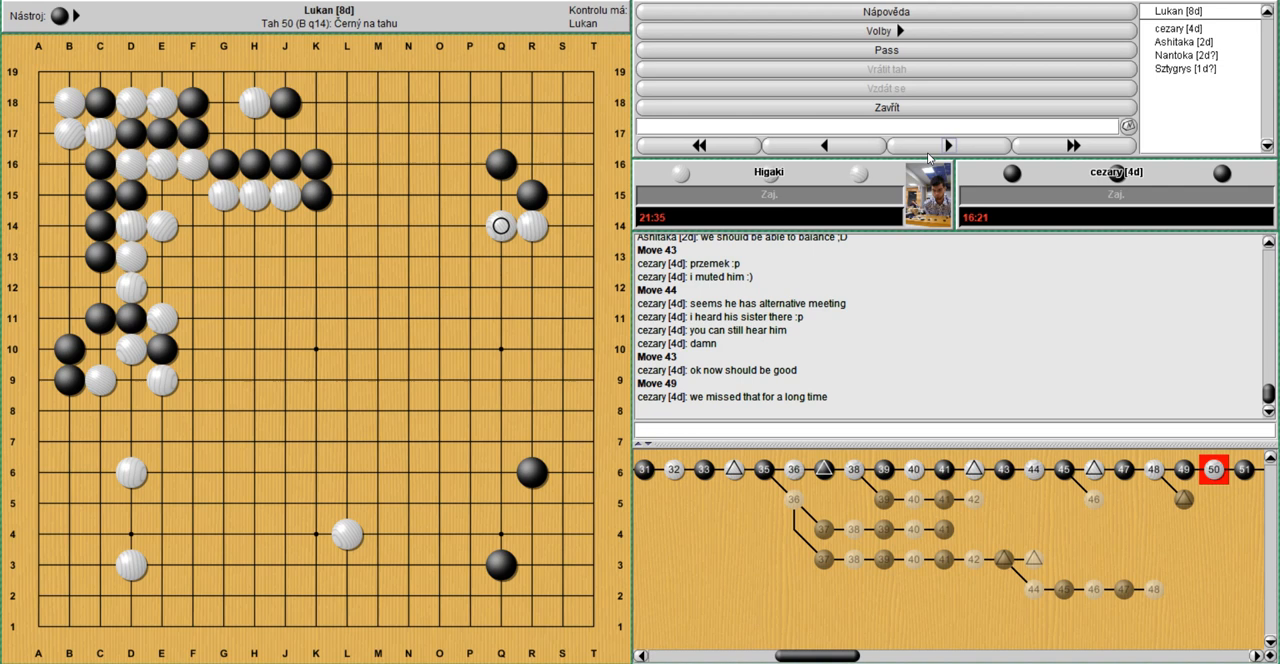
left_click(948, 144)
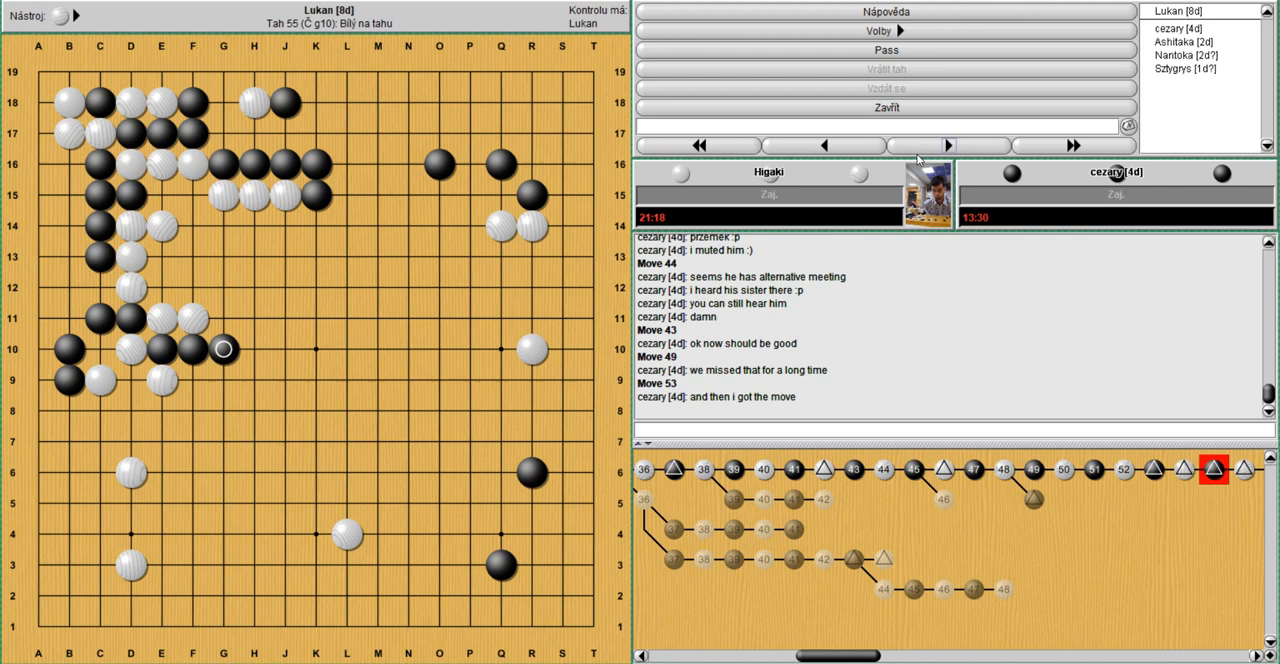
left_click(948, 144)
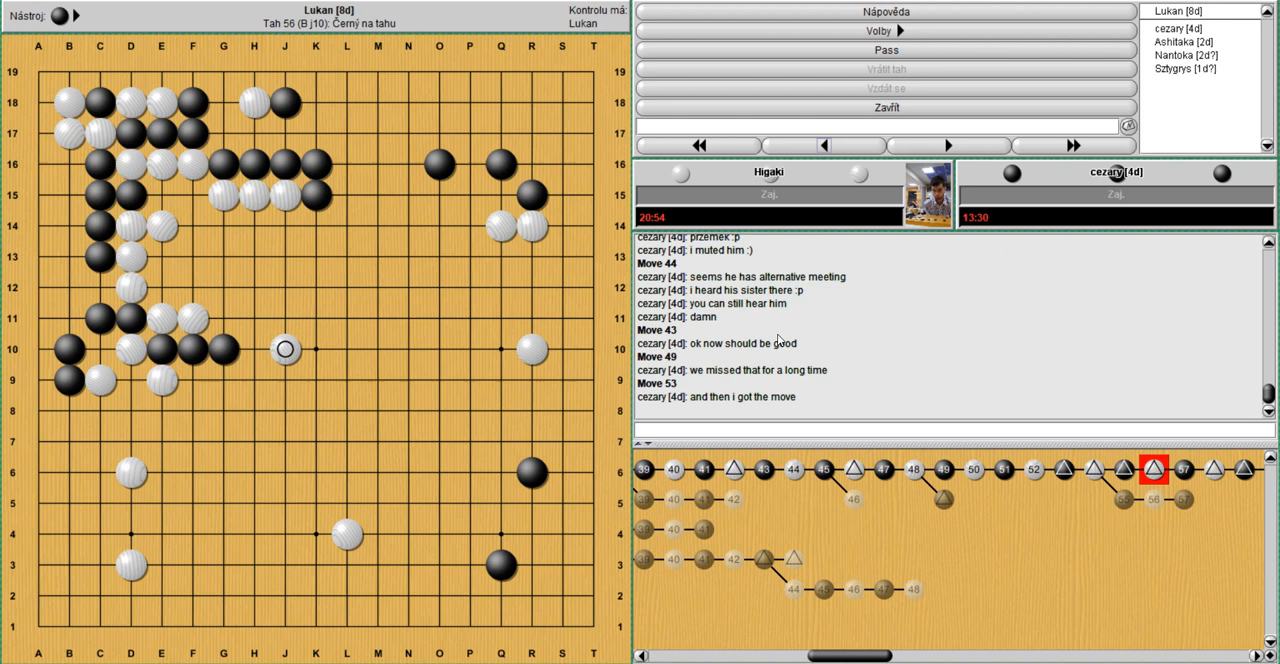
- Play the centre-left fight forward from move 56 to move 71
left_click(794, 124)
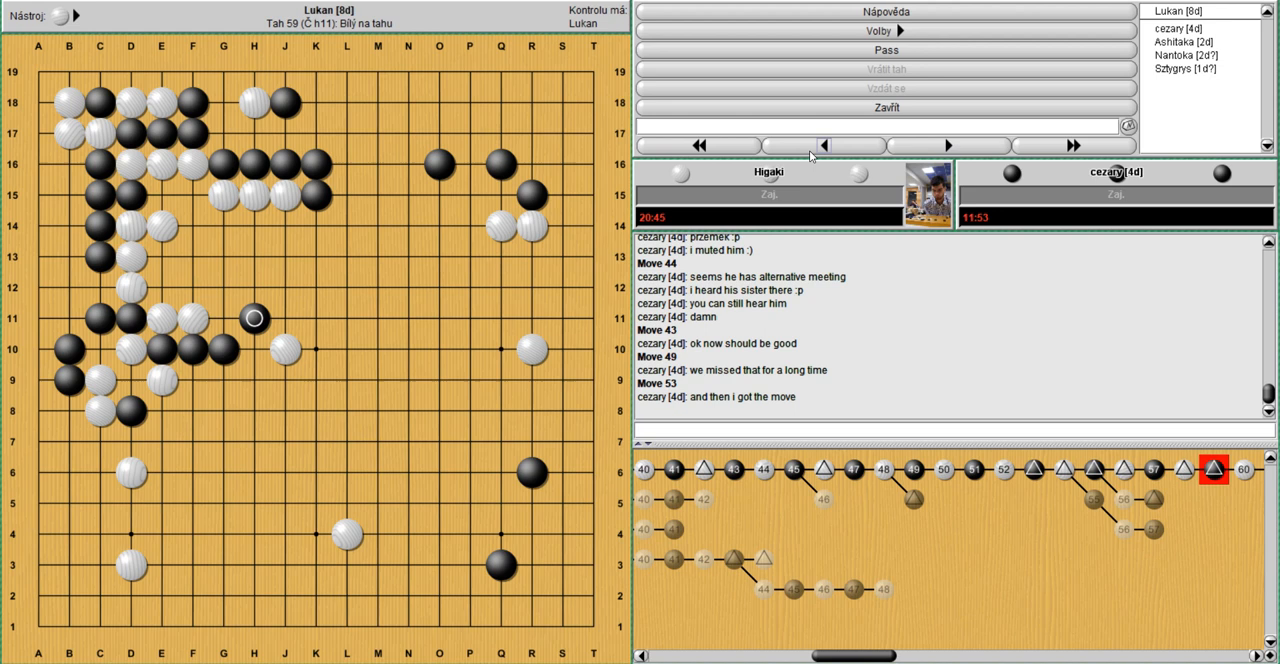
left_click(822, 144)
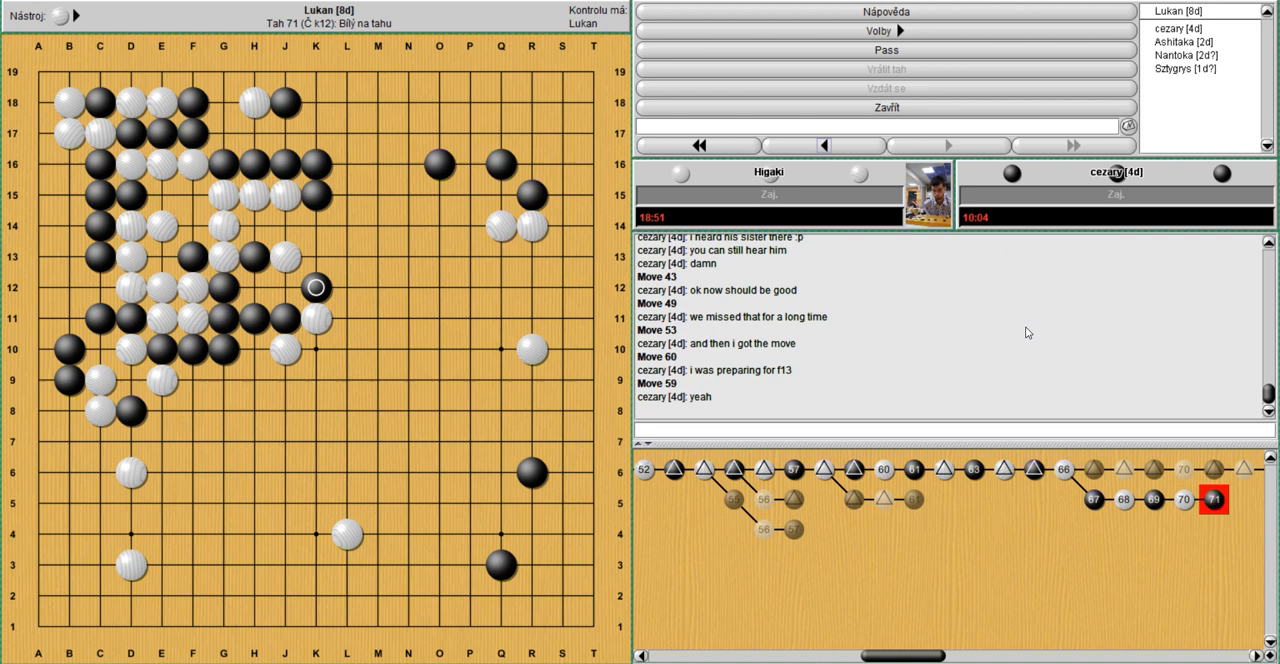
- Jump back to move 67, step to 69, and branch an alternative left-side fight toward move 79
left_click(1036, 470)
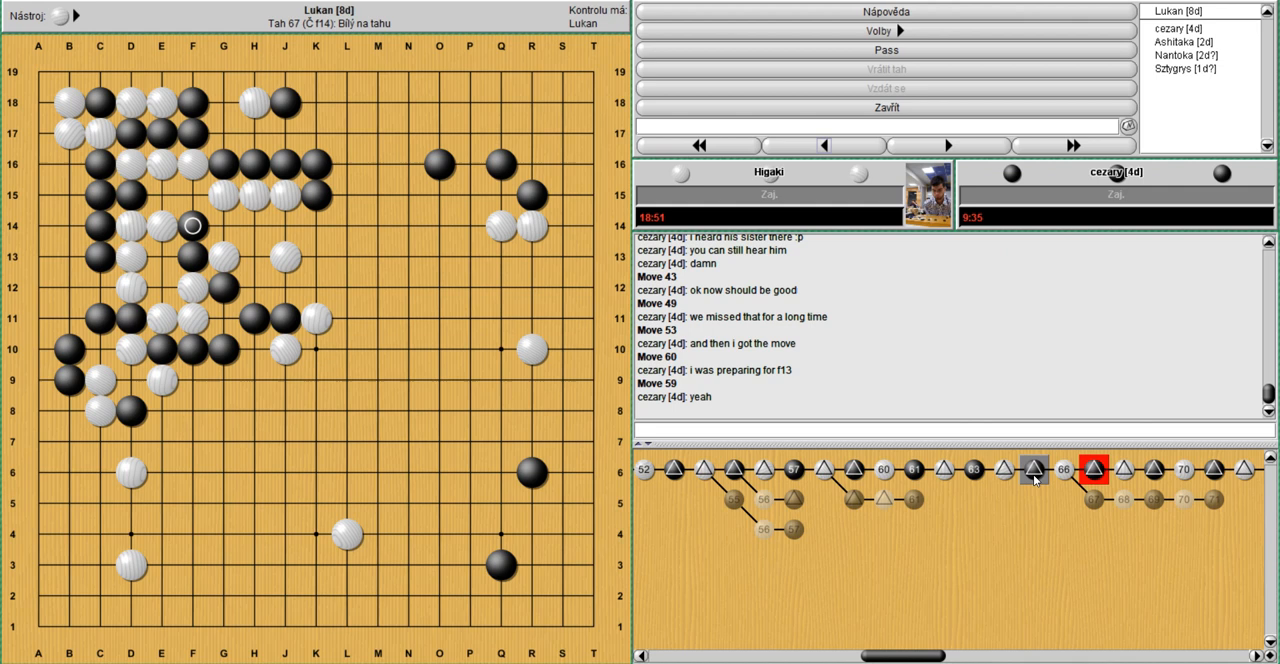
left_click(948, 144)
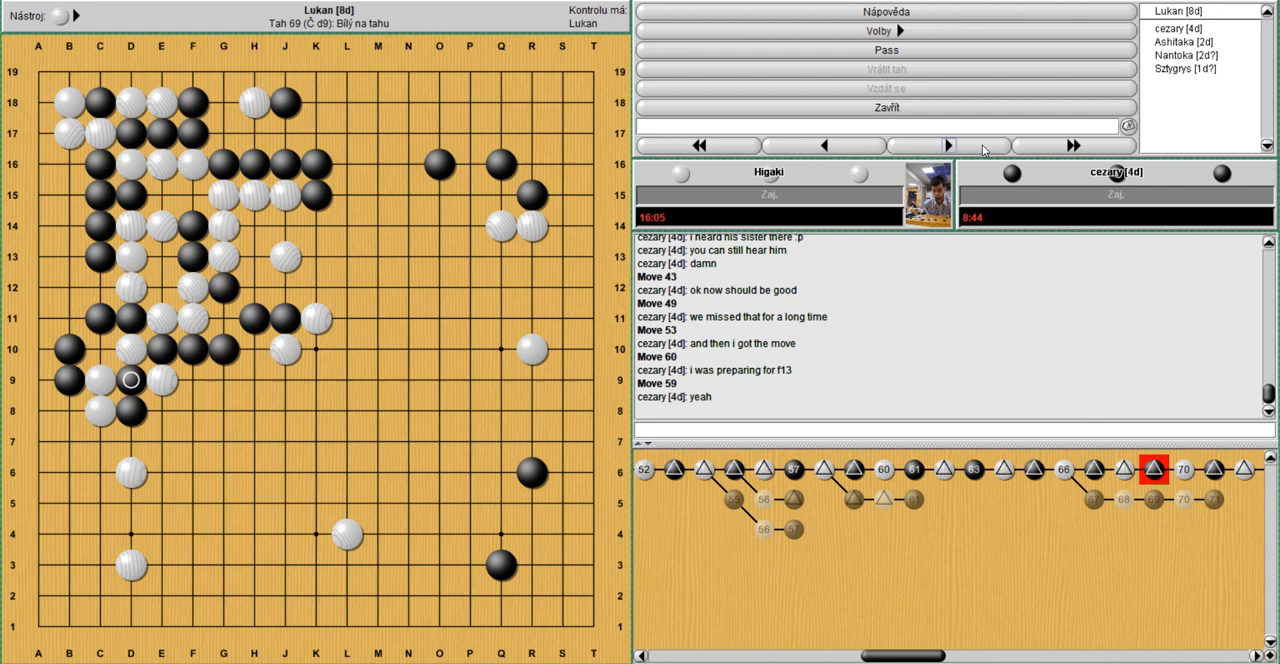
left_click(948, 144)
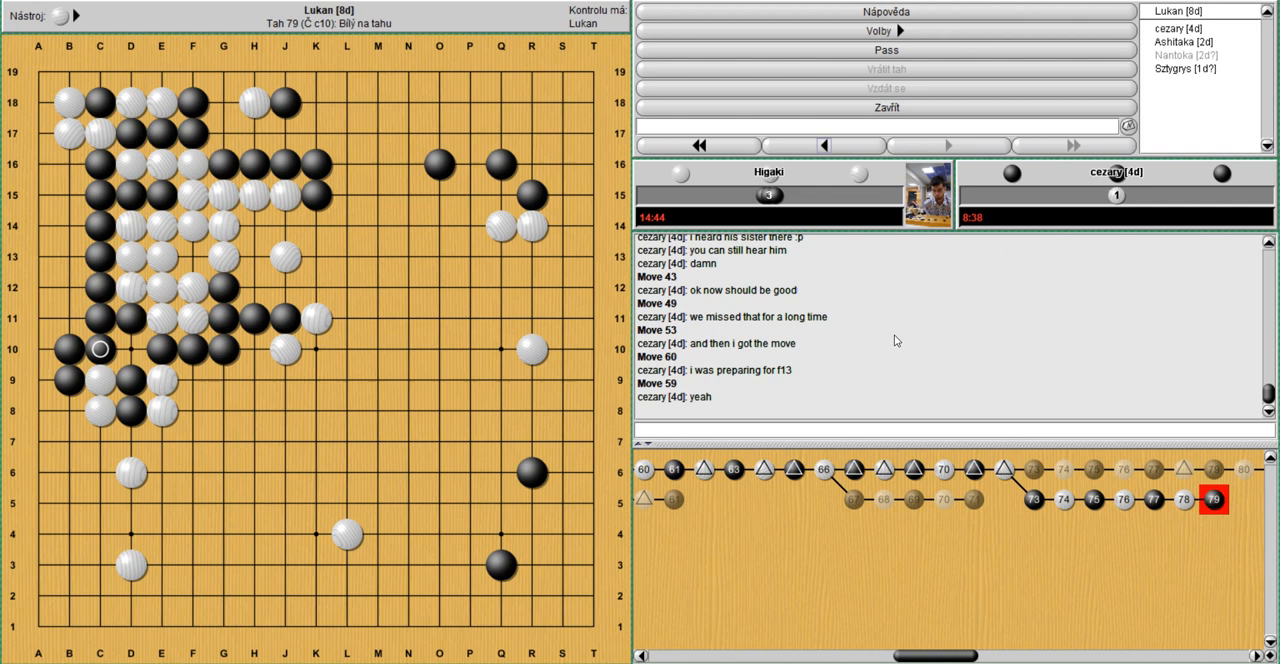
left_click(824, 144)
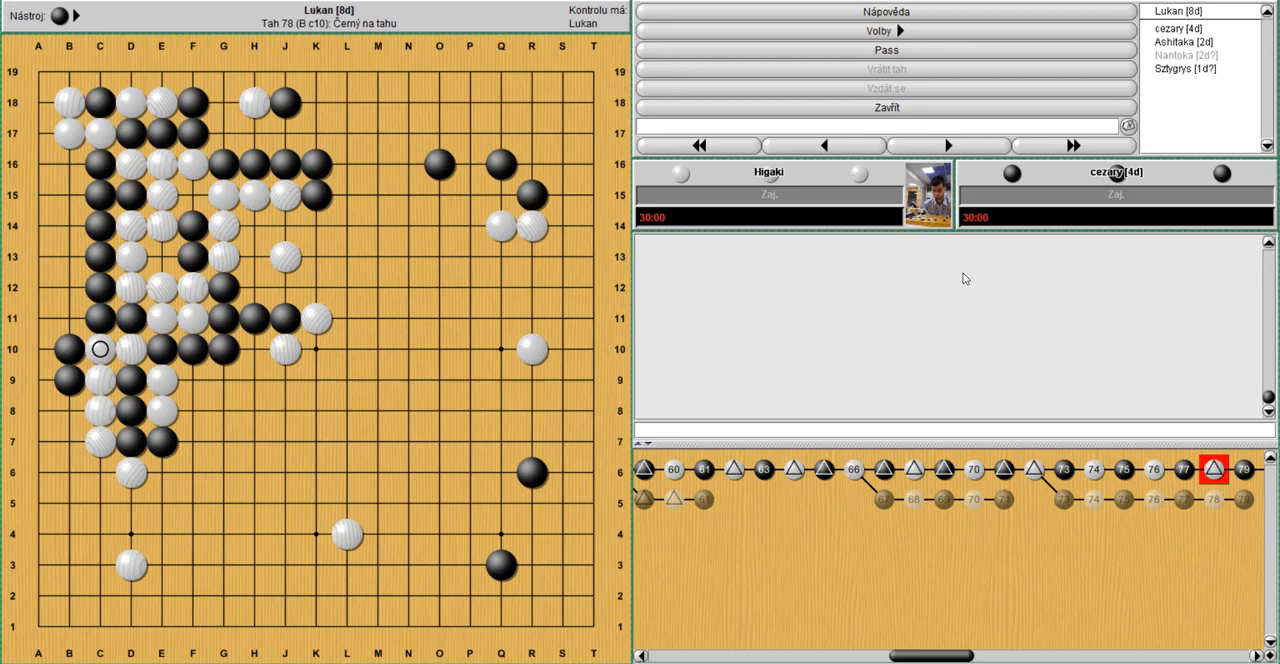
- Back up to move 77 and try another lower-left continuation reaching move 81
left_click(948, 146)
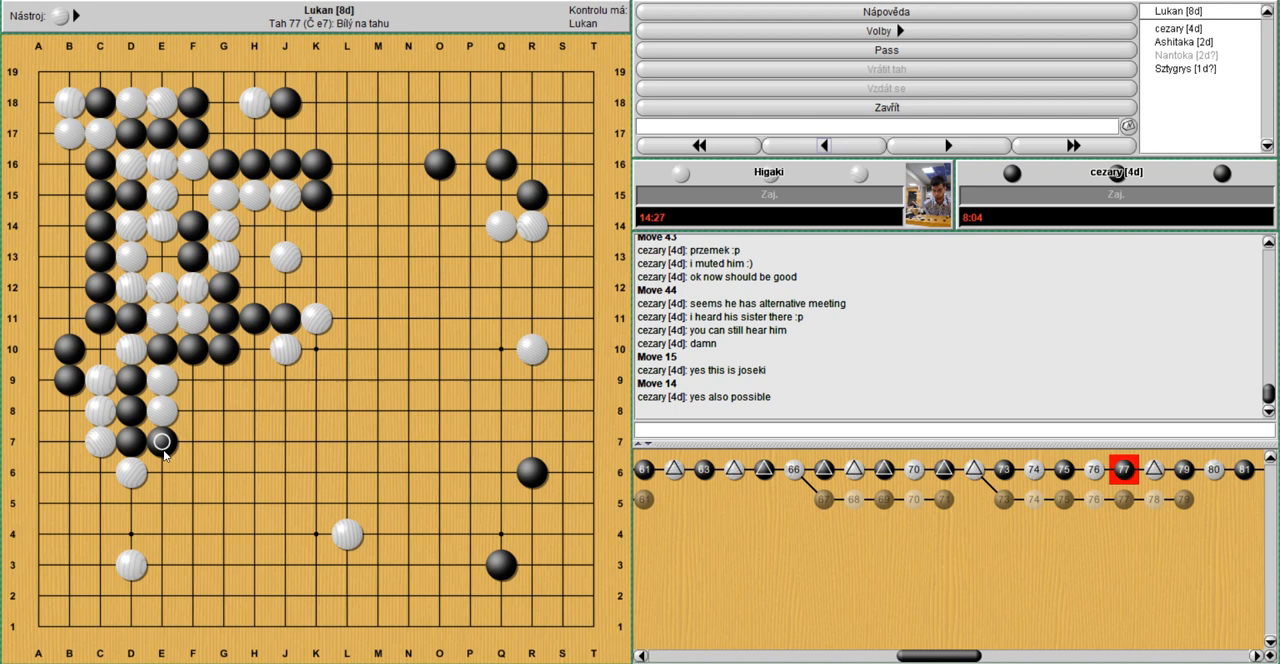
left_click(1072, 144)
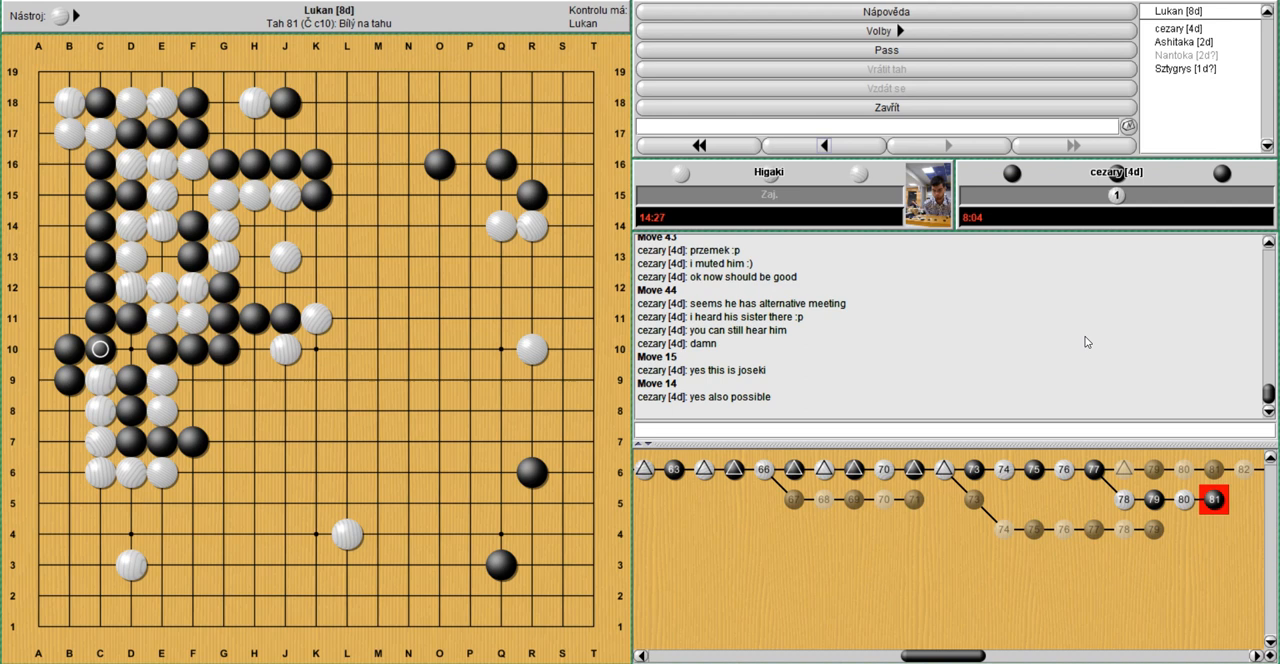
- Play the d5 ladder on to move 85 in the lower left, then return to move 83
left_click(944, 146)
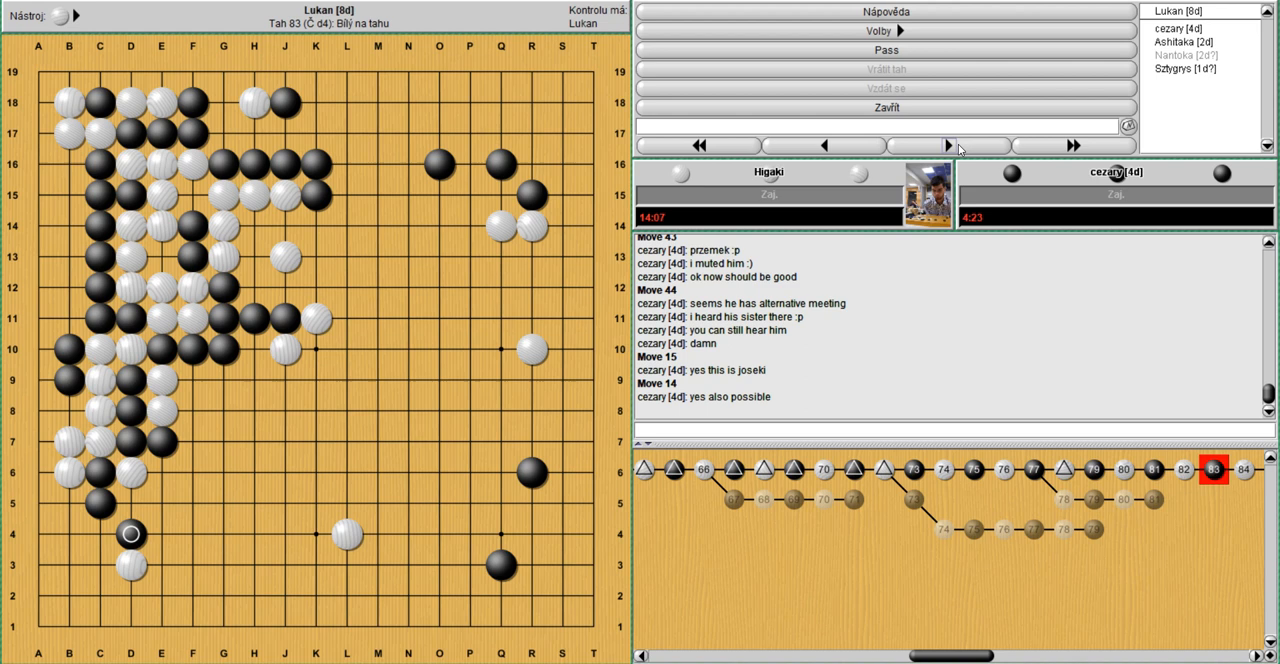
left_click(920, 144)
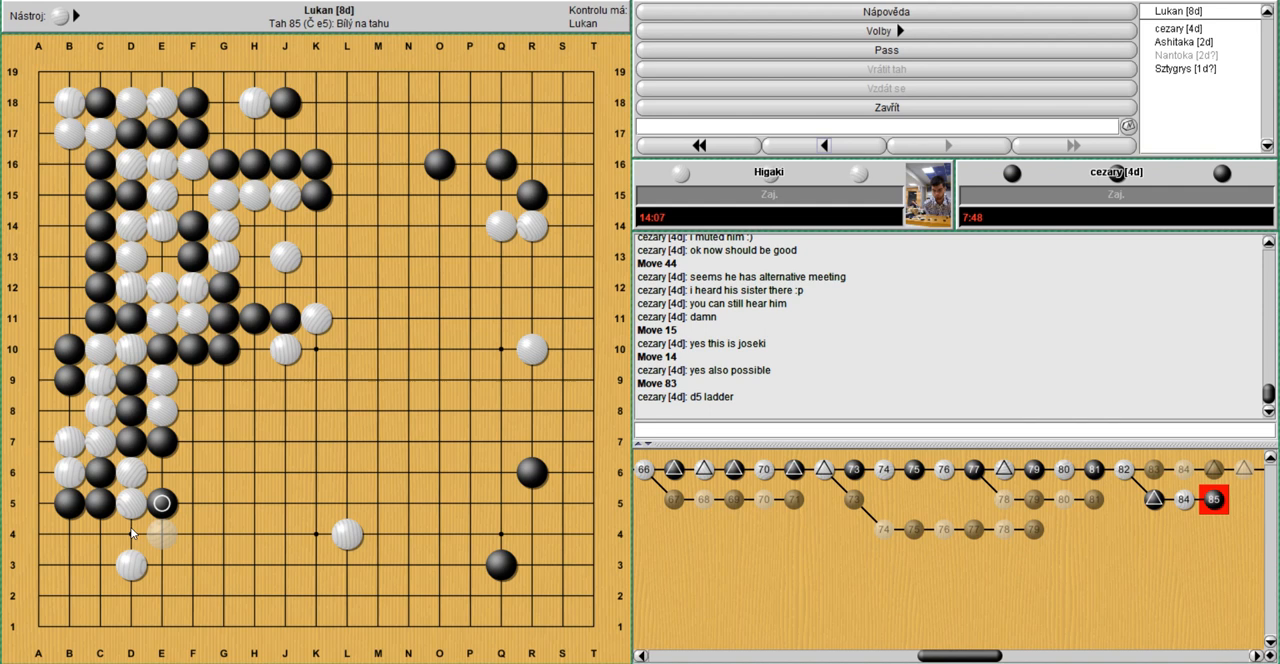
left_click(776, 144)
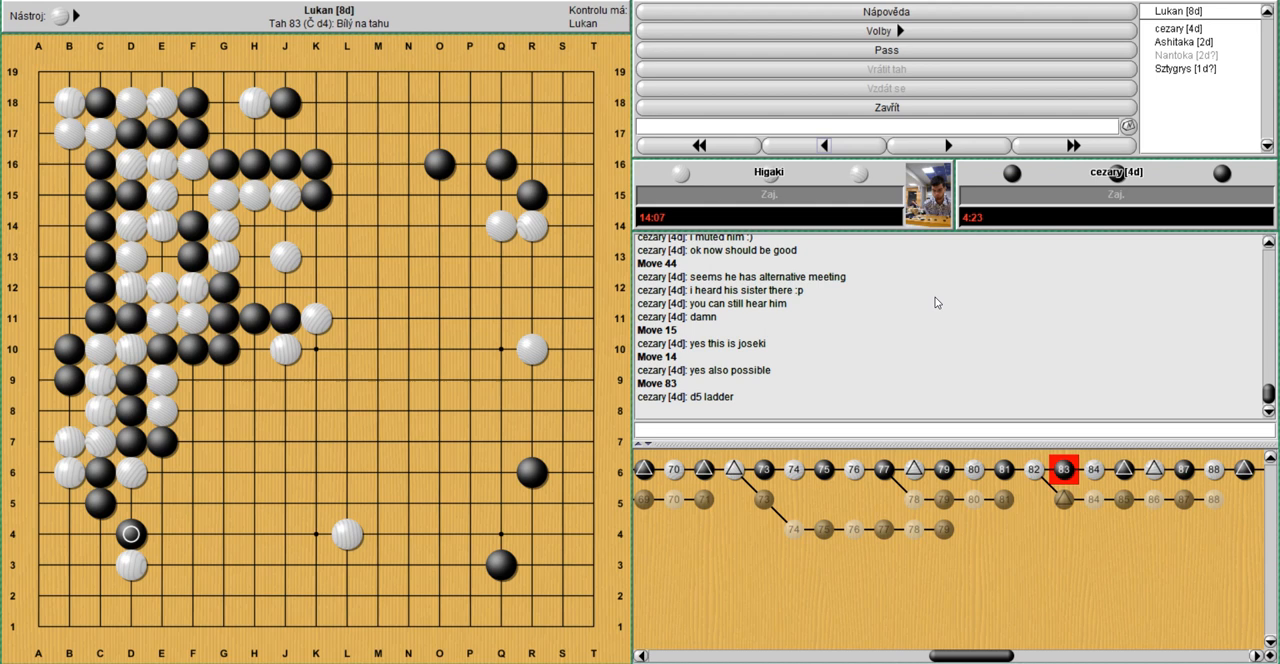
- Branch a new lower-left ladder variation from move 83 and play it to move 85
left_click(948, 144)
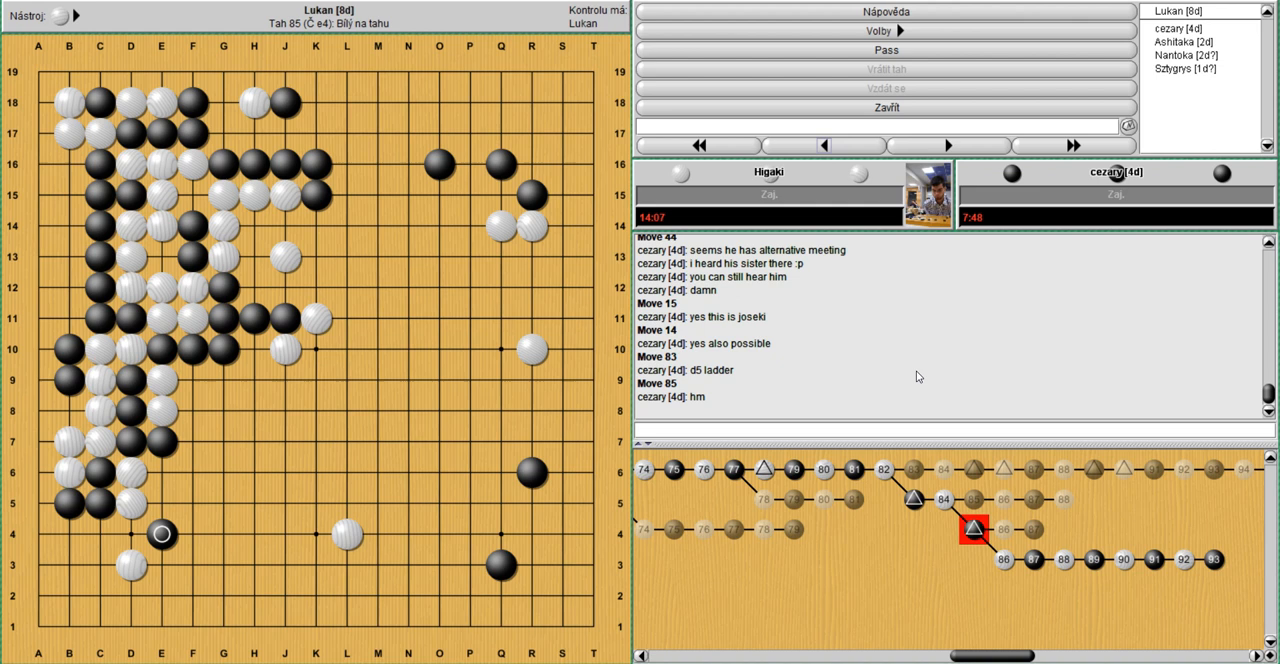
left_click(948, 144)
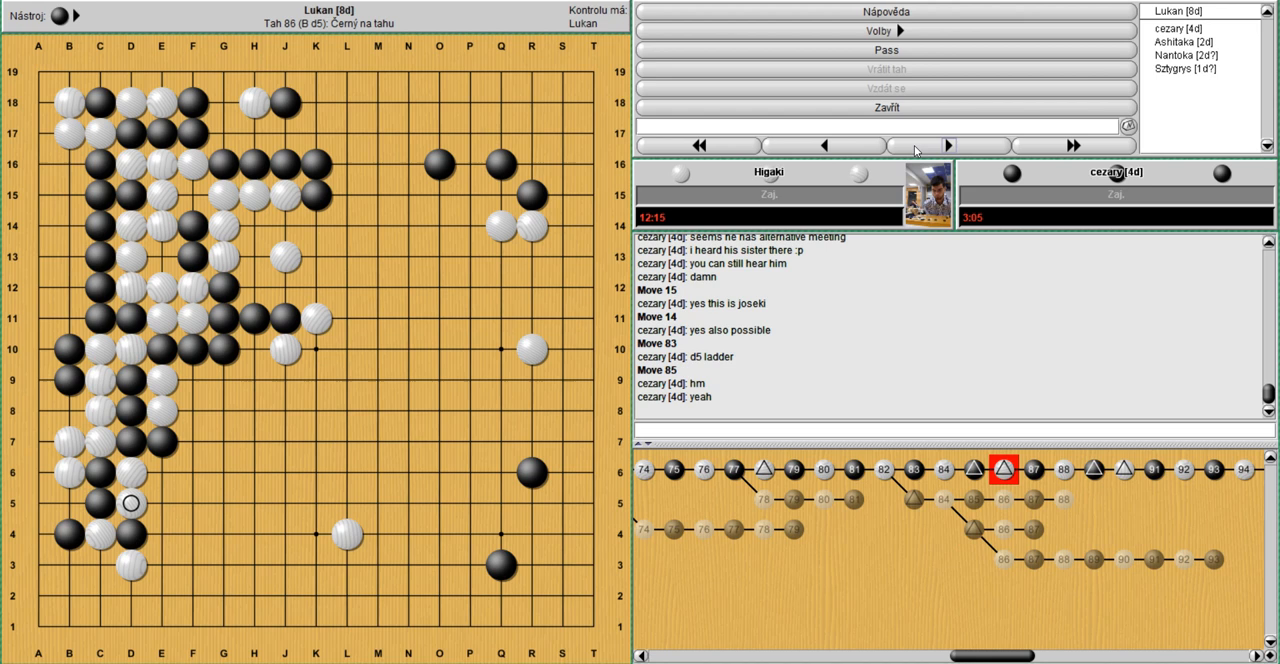
- Step through the lower-right corner fight from move 92 and play a variation stone at 102
left_click(920, 144)
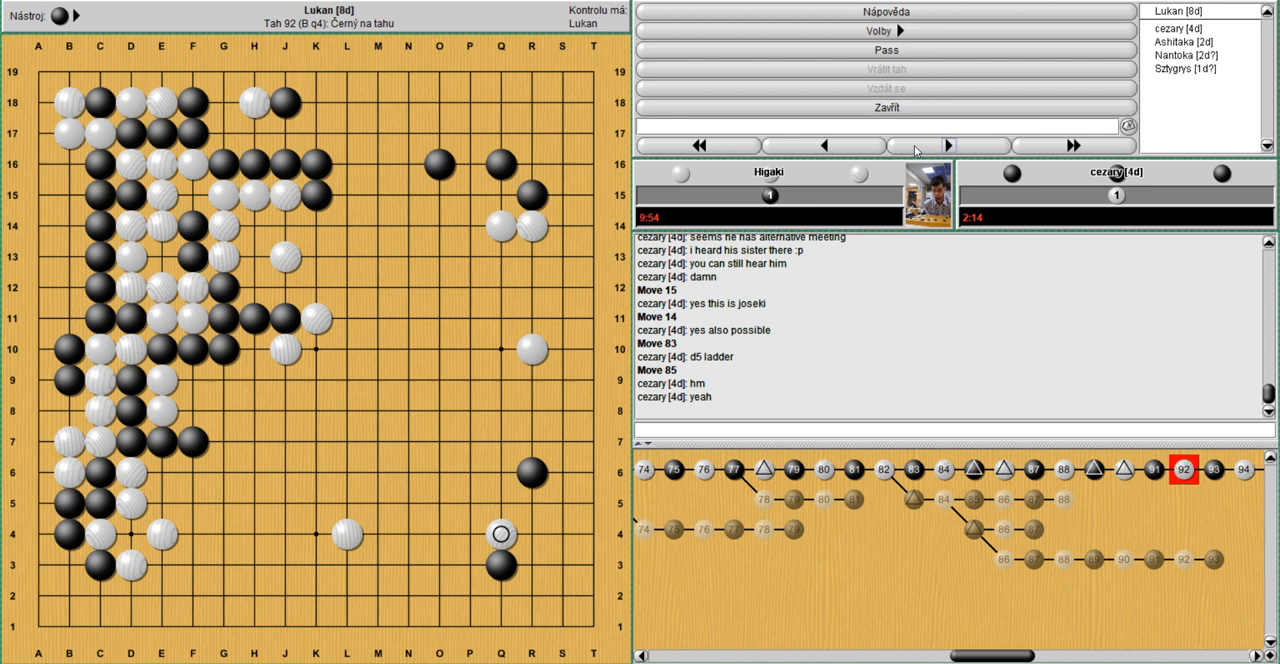
left_click(948, 144)
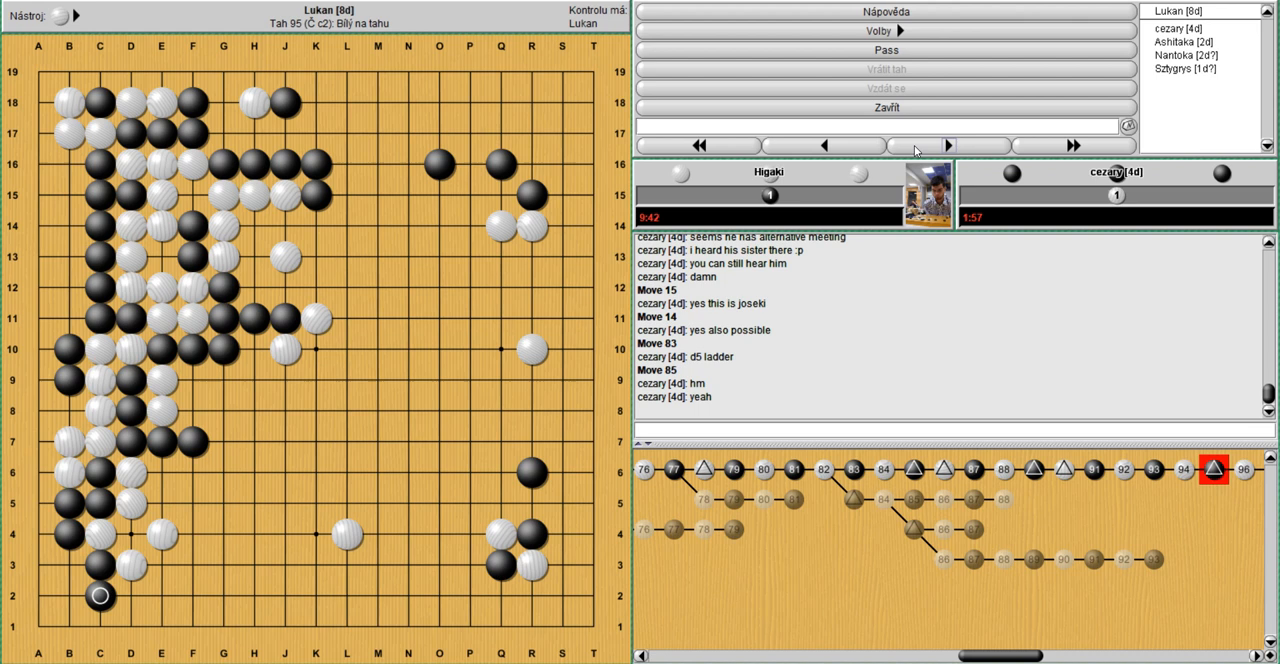
left_click(948, 146)
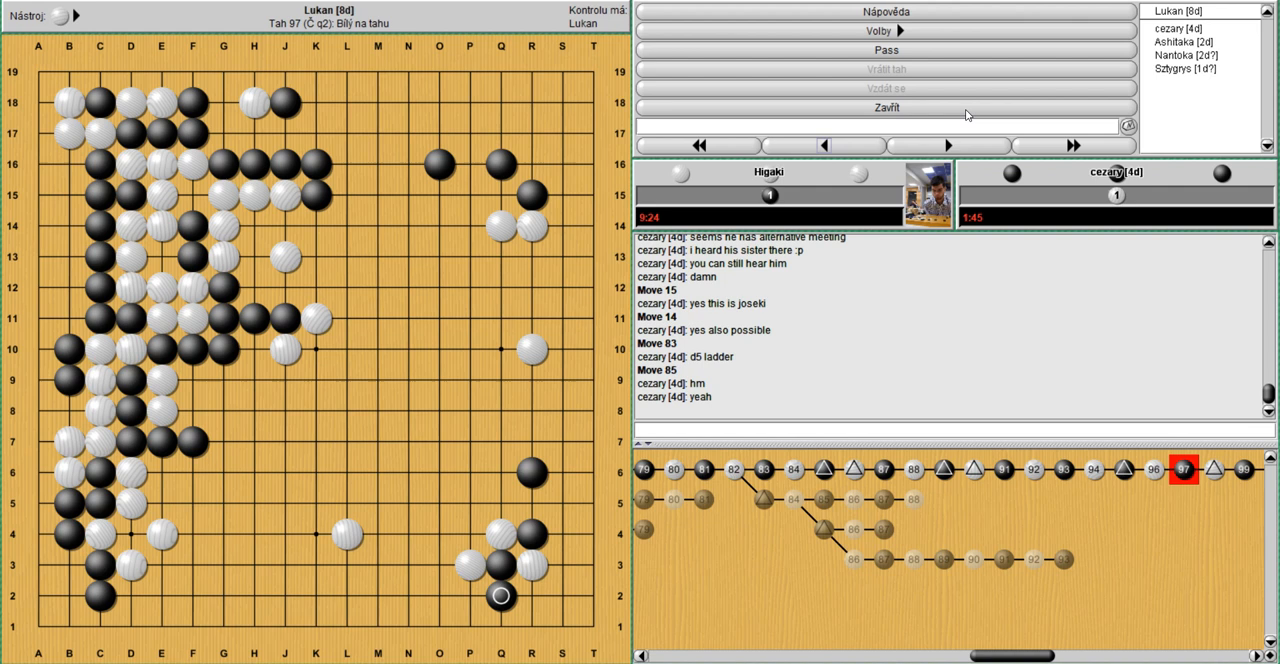
left_click(948, 146)
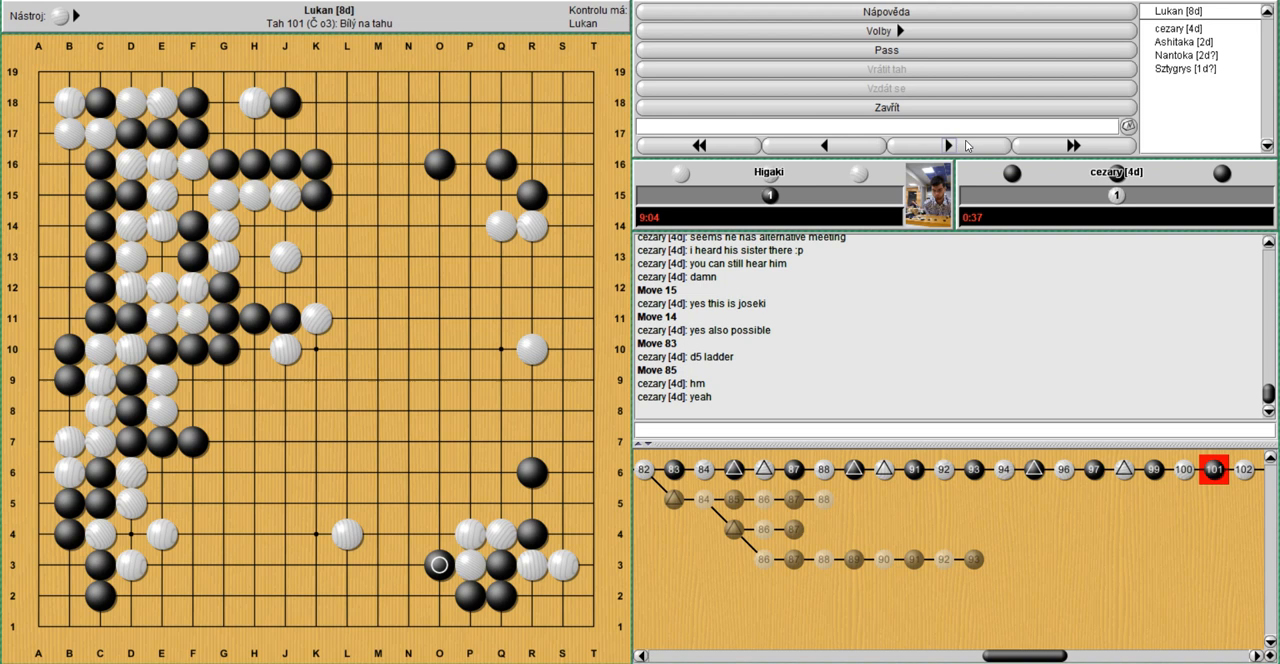
left_click(948, 144)
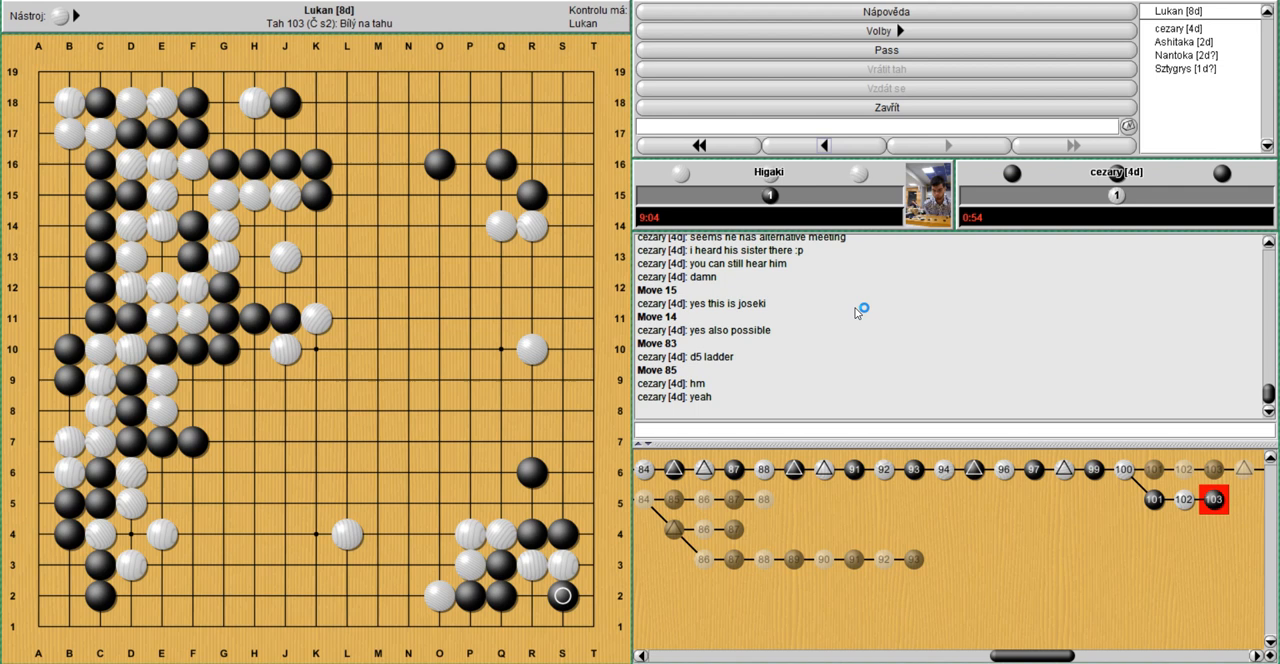
- Return to the main line at move 105 and advance several moves toward 113
left_click(948, 144)
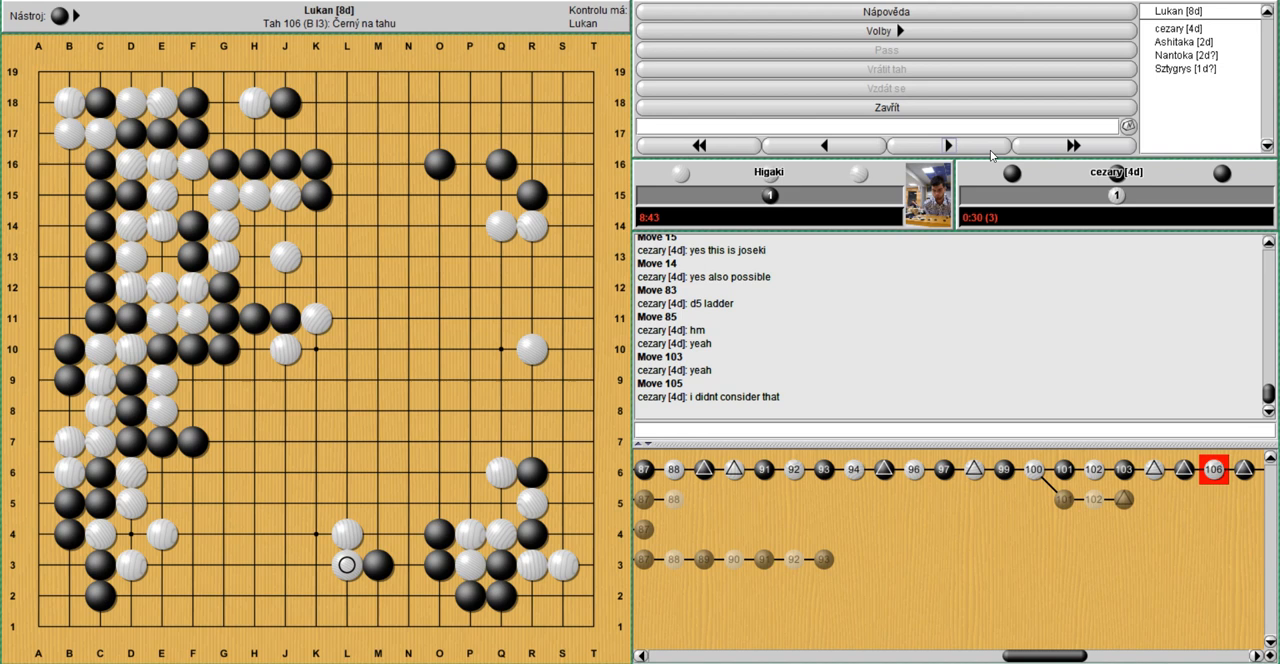
left_click(948, 144)
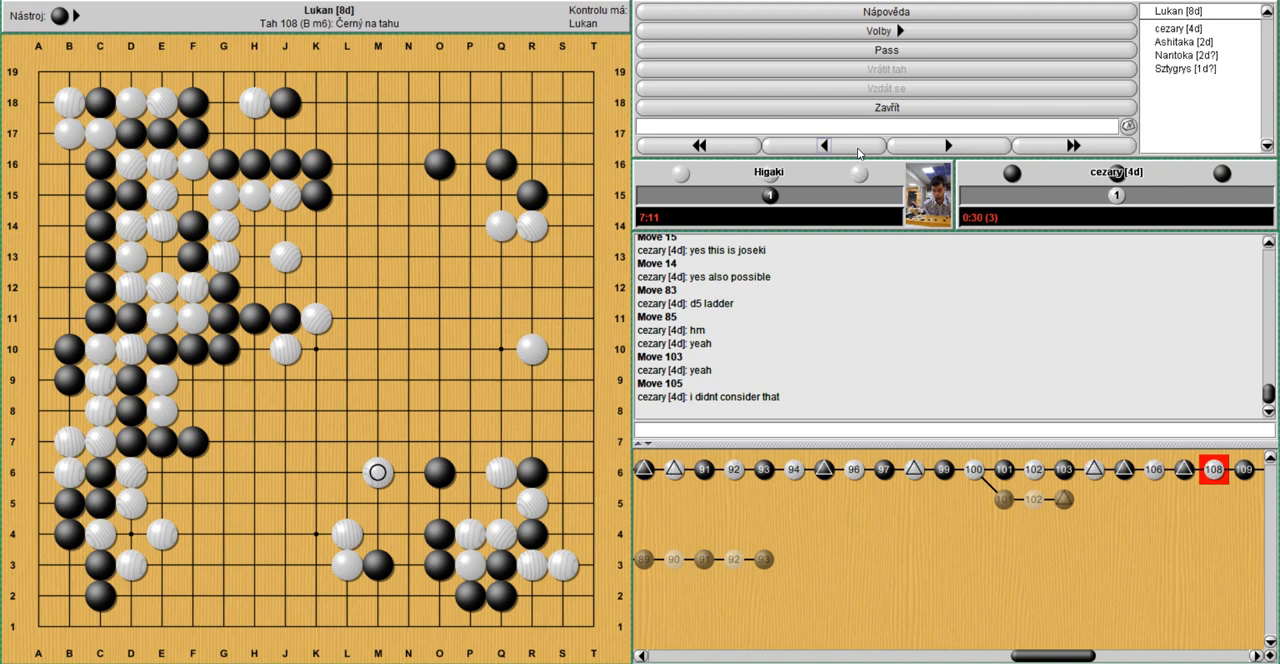
left_click(824, 144)
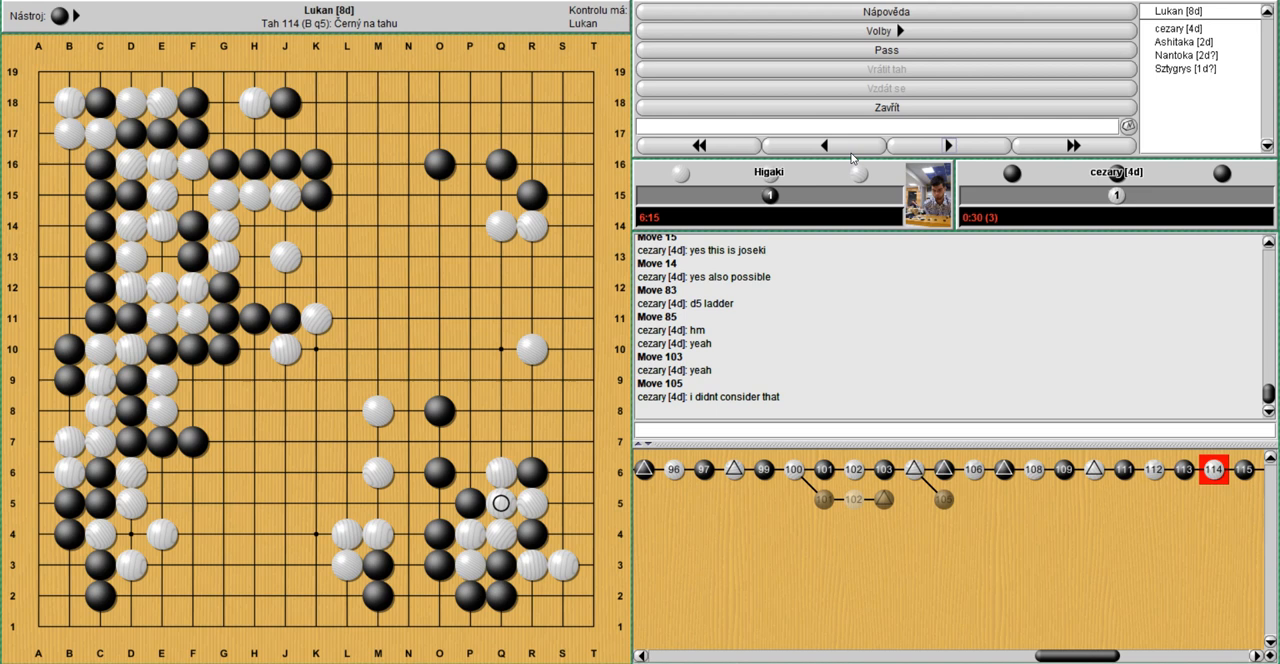
- Try a black variation at Q7 for move 113, then continue the main line to move 122
left_click(824, 144)
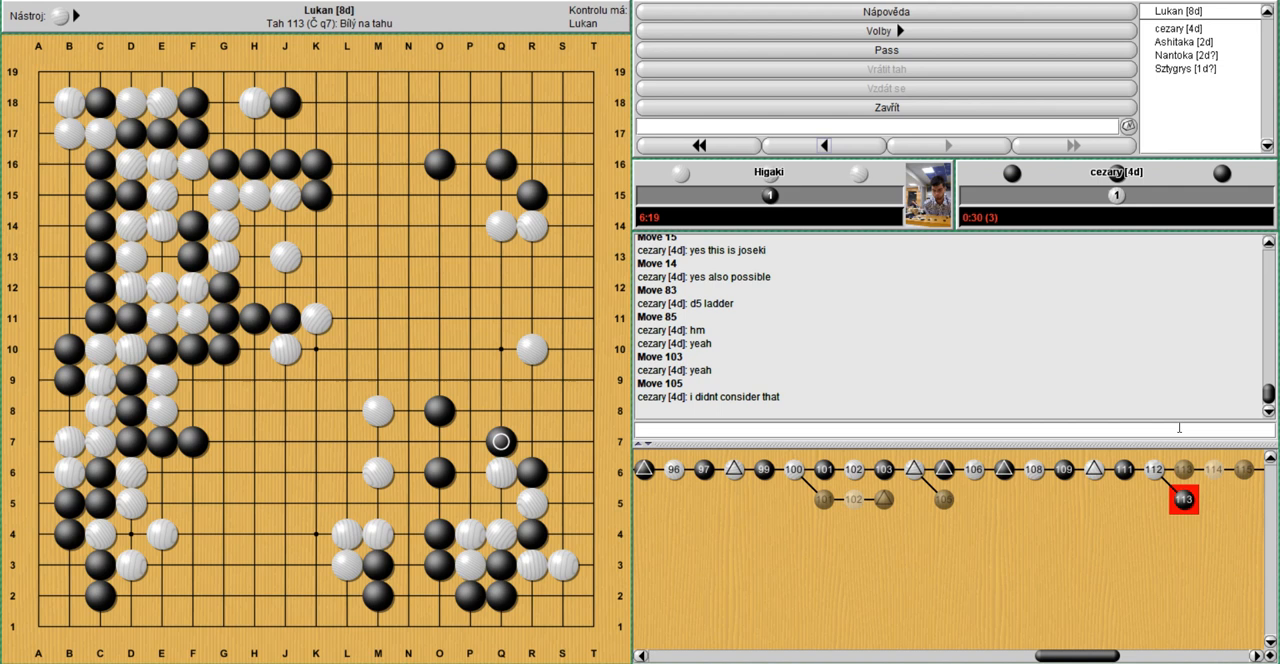
left_click(948, 146)
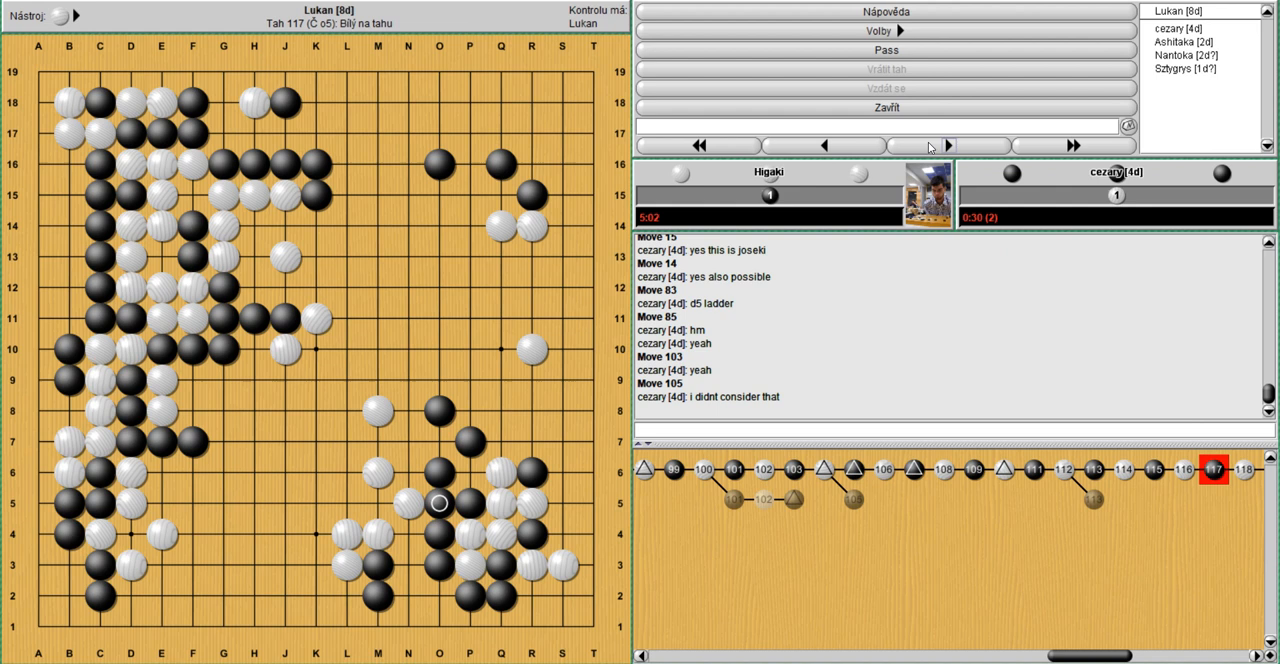
left_click(948, 146)
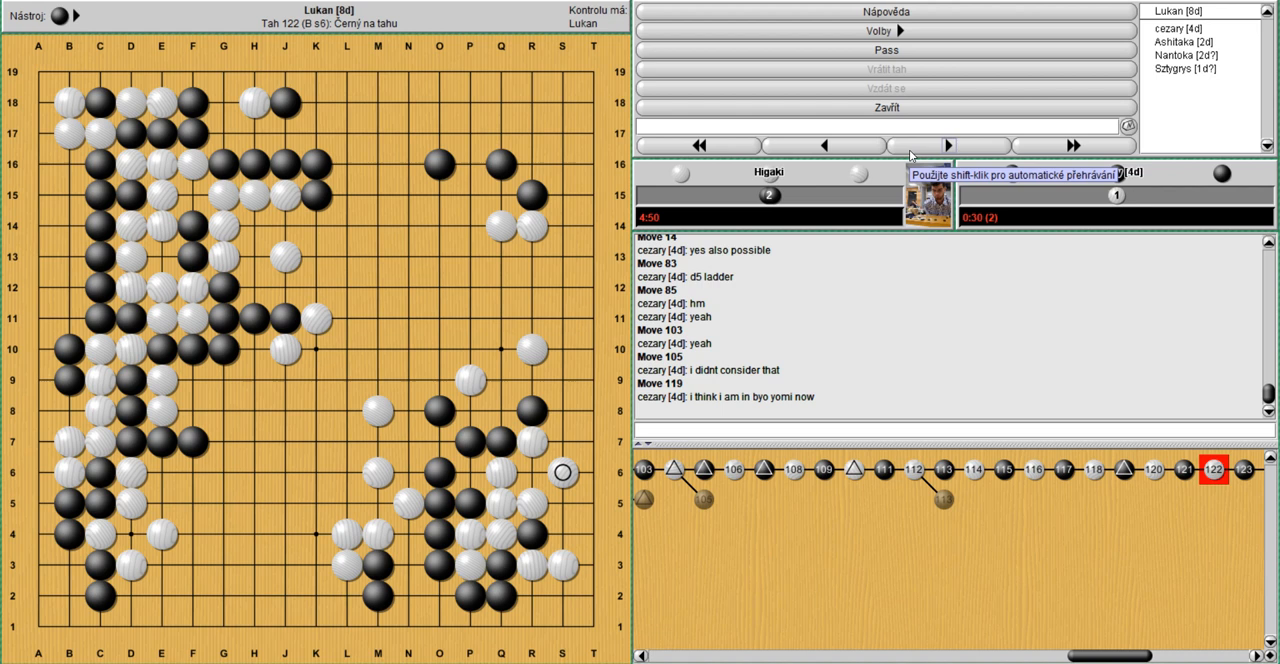
left_click(946, 144)
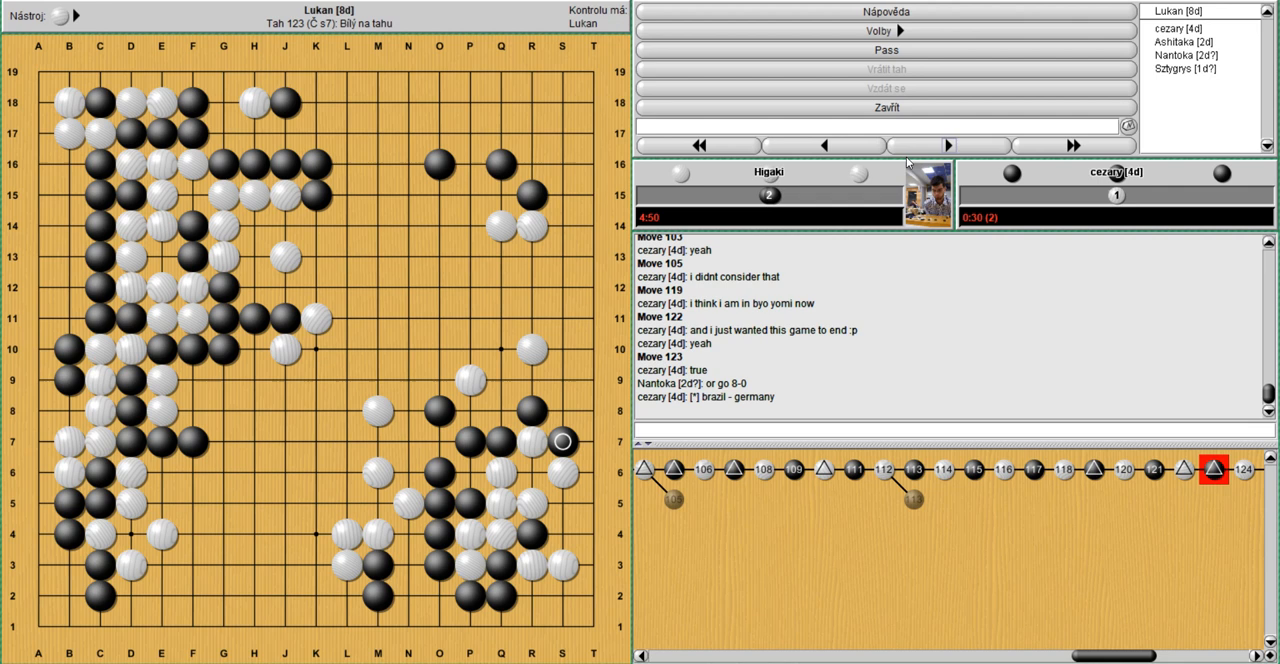
- Step forward from move 124 to the final move 147 and bring up the Polski pokój room list
left_click(946, 144)
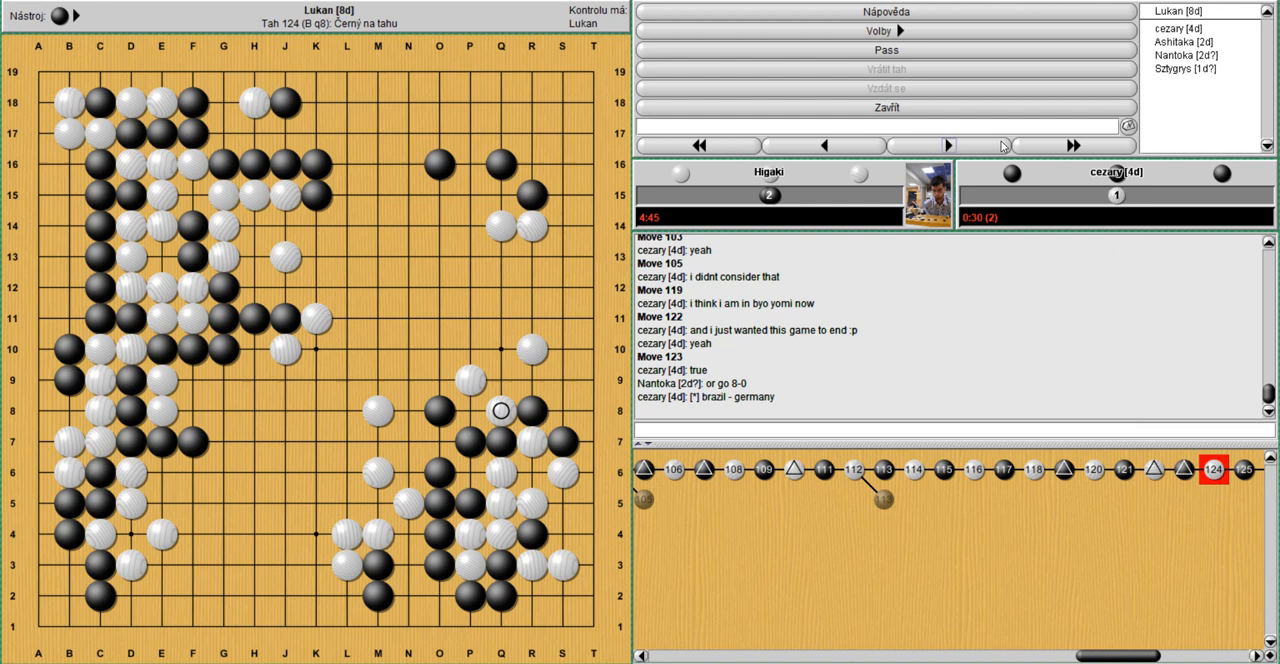
left_click(948, 146)
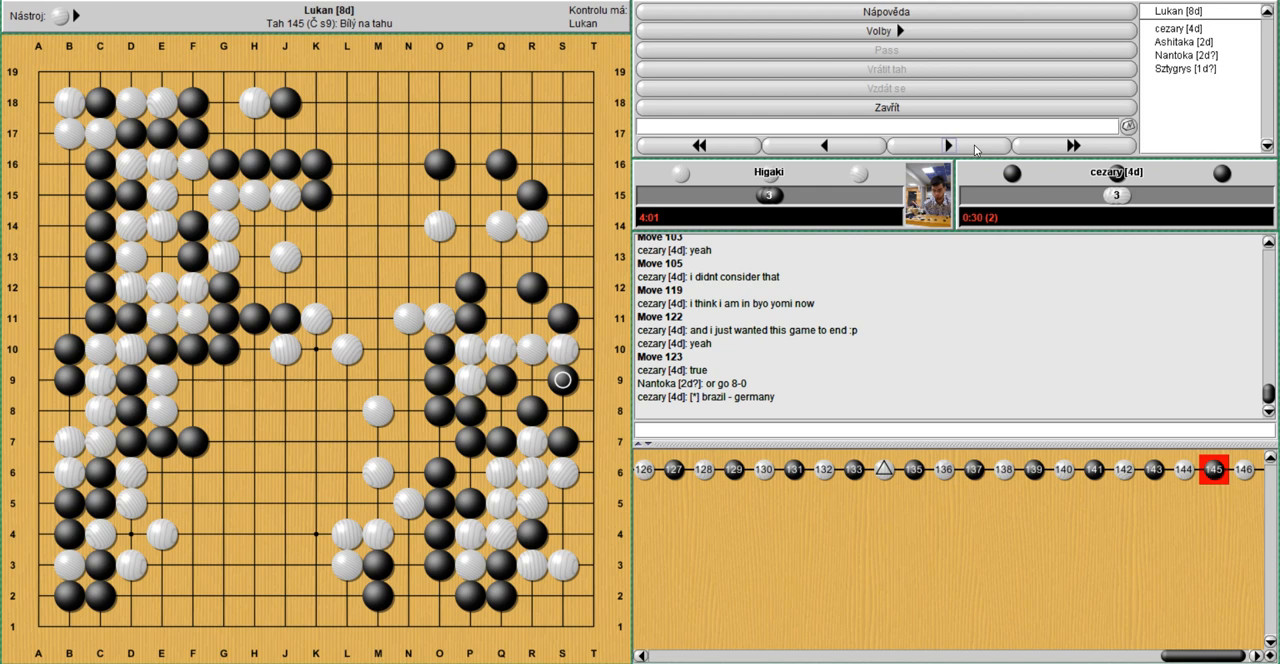
left_click(948, 144)
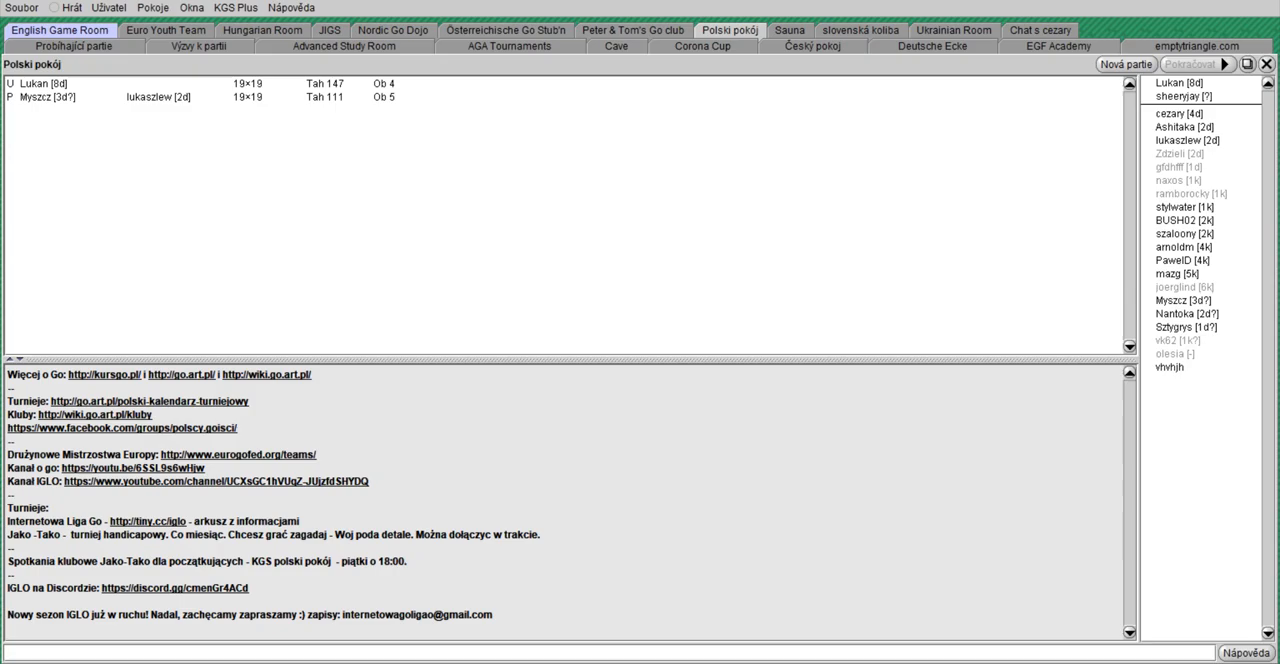
double_click(40, 84)
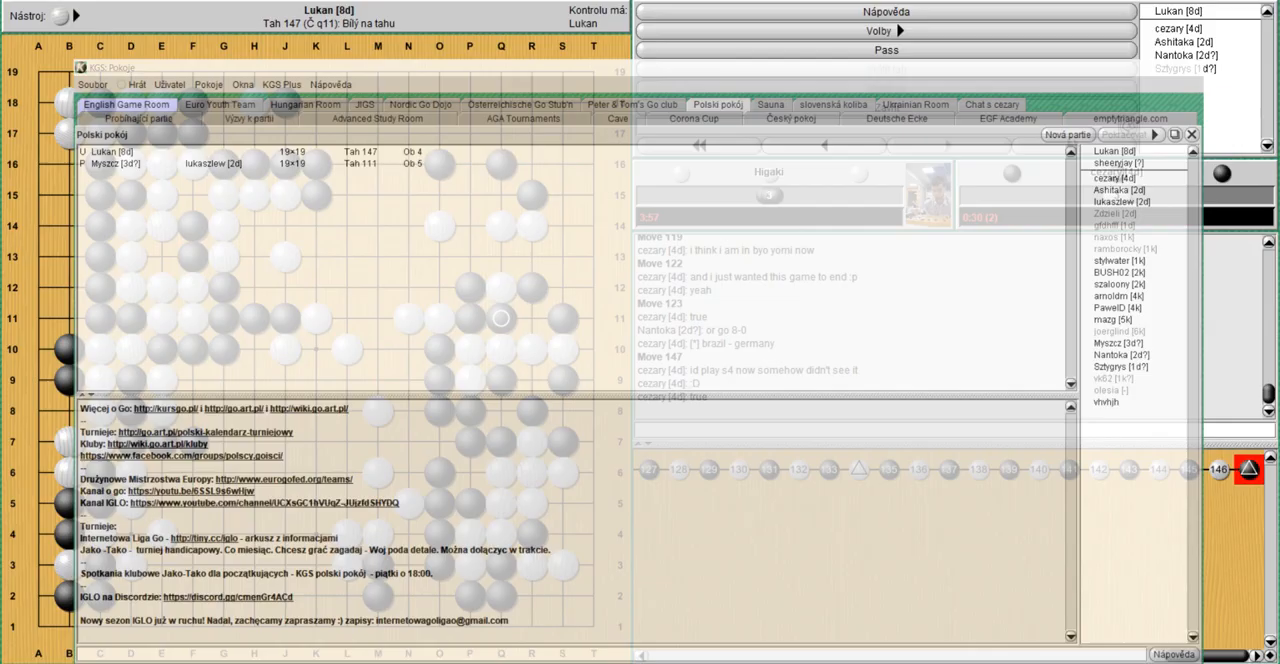